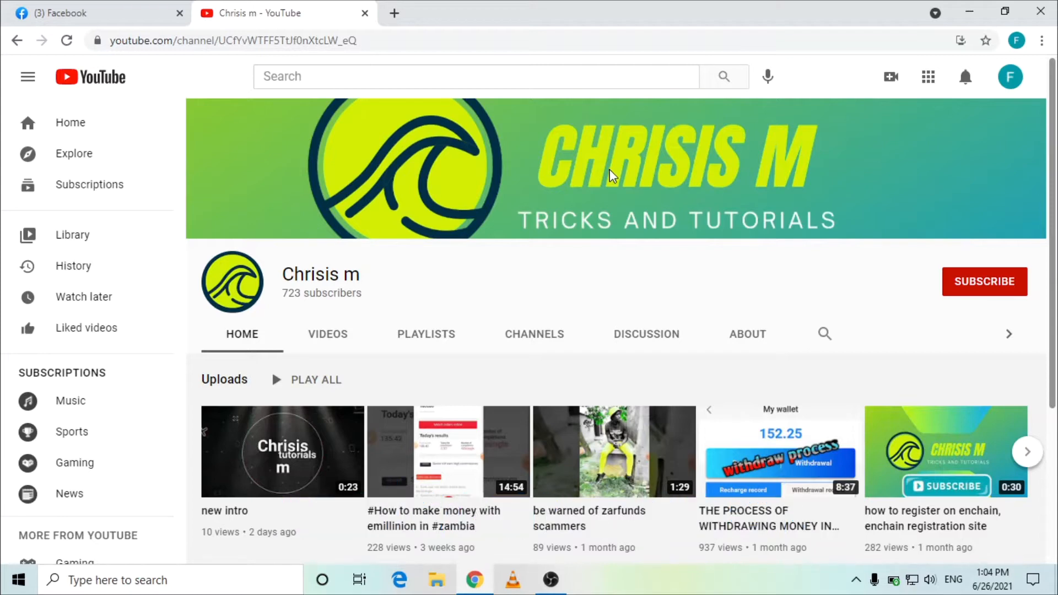
pyautogui.moveTo(953, 272)
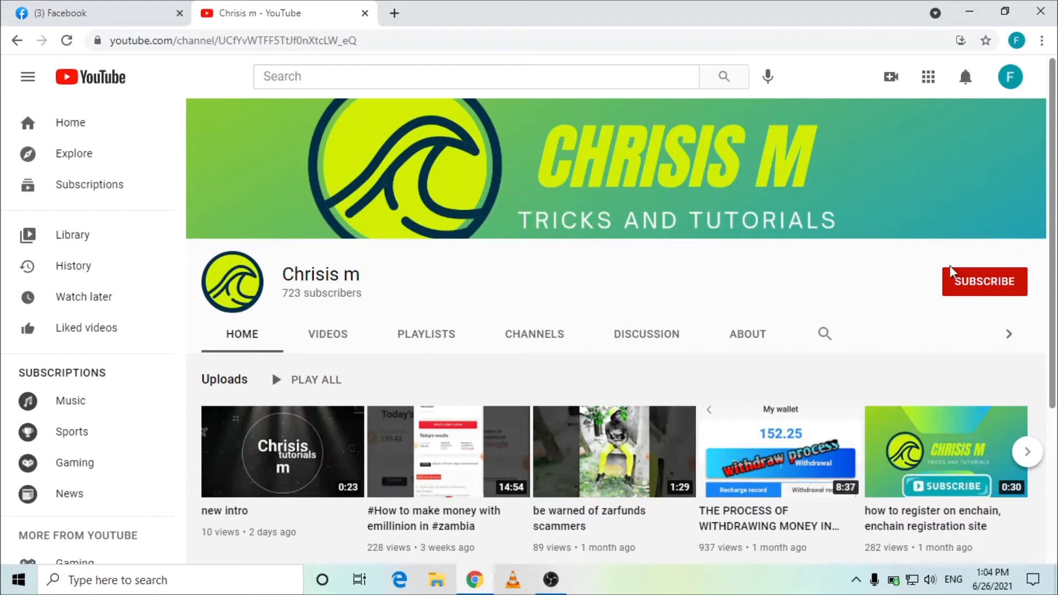
# Subscribe to the Chrisis m channel, then switch to the Facebook browser tab.
pyautogui.click(986, 282)
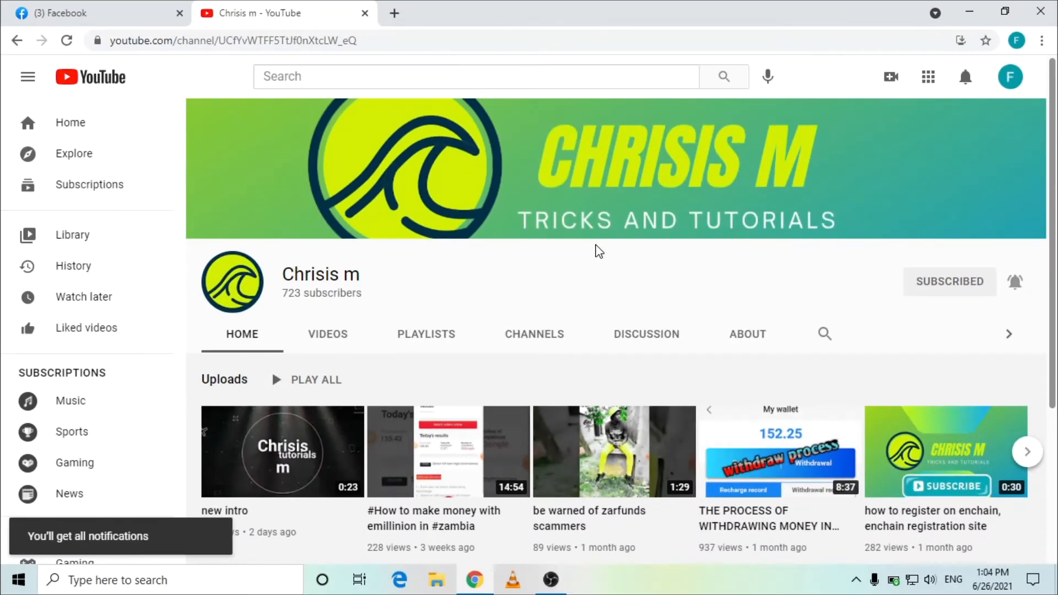
pyautogui.click(67, 13)
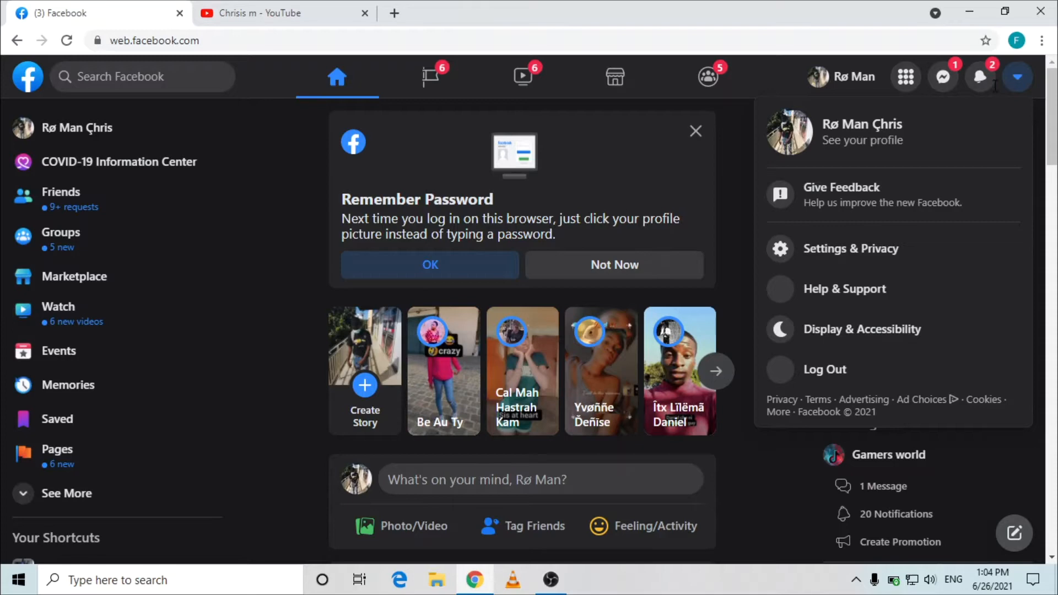
pyautogui.moveTo(873, 254)
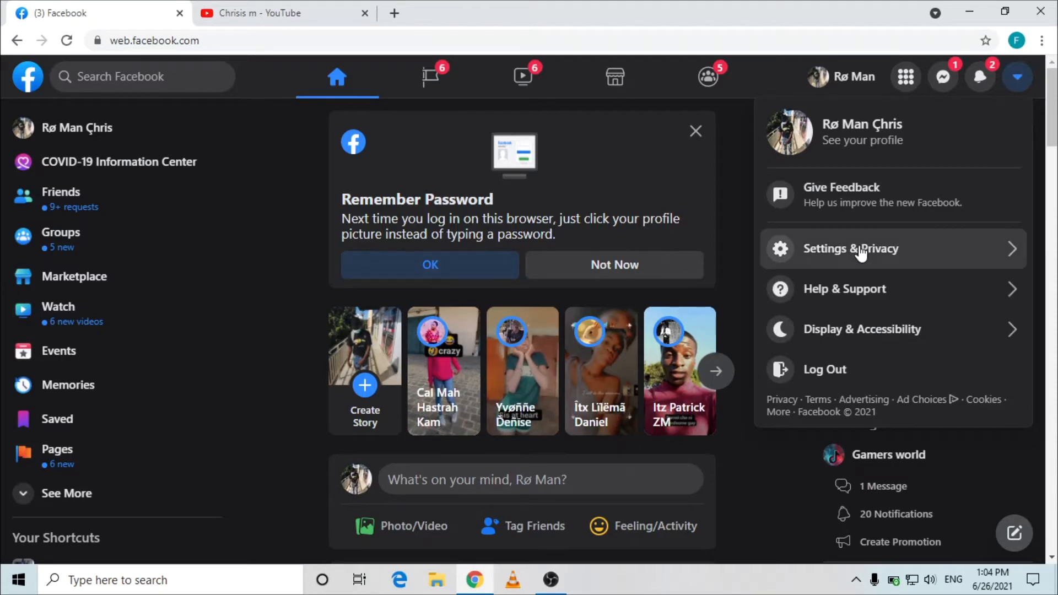
# Go through Settings & Privacy to Settings and enter the Ads Payments section.
pyautogui.click(860, 249)
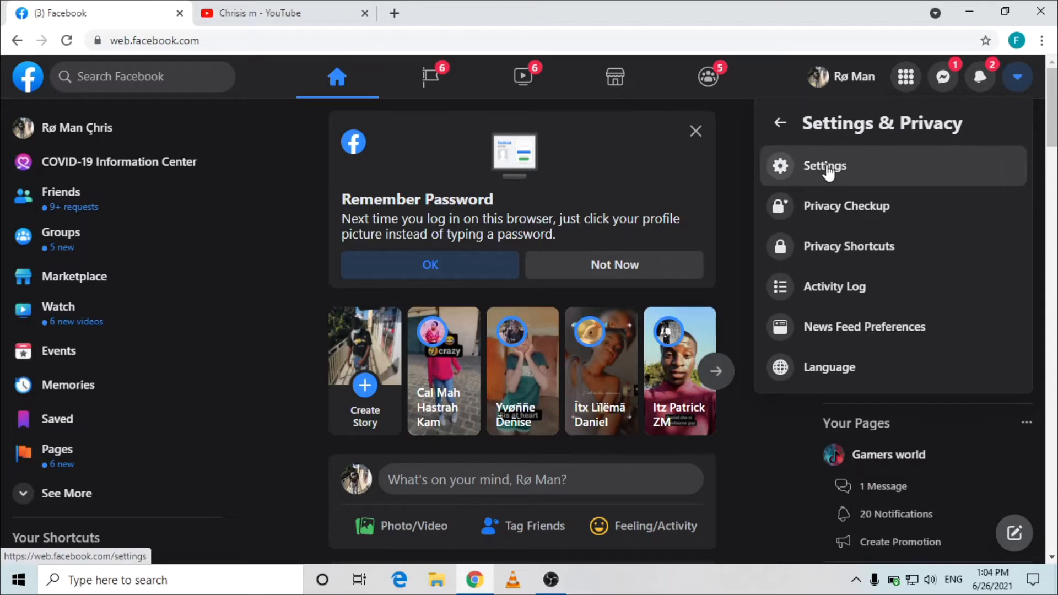
pyautogui.click(825, 165)
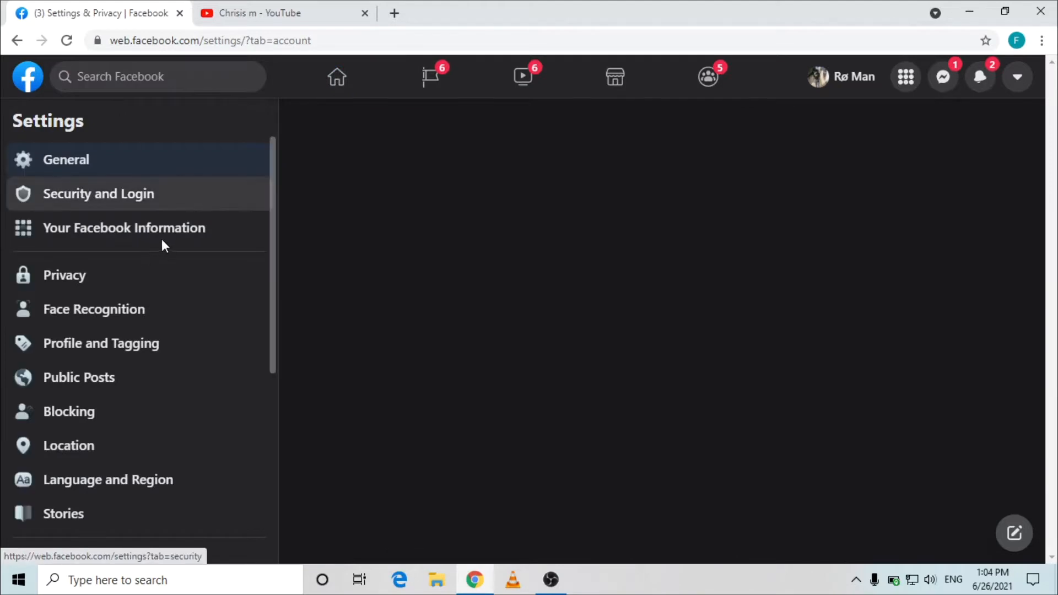
pyautogui.scroll(-3)
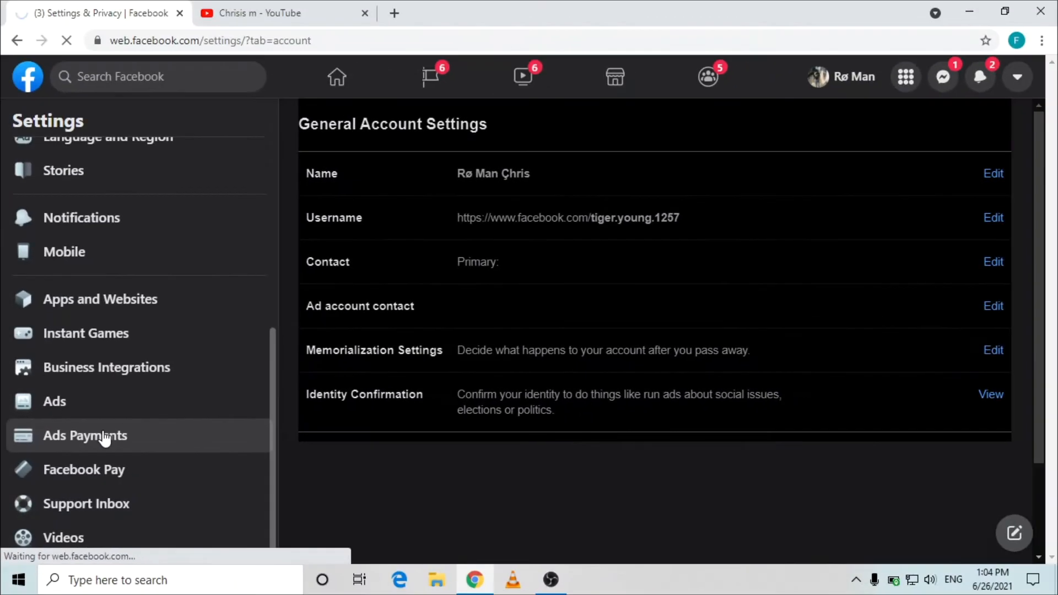
pyautogui.click(85, 435)
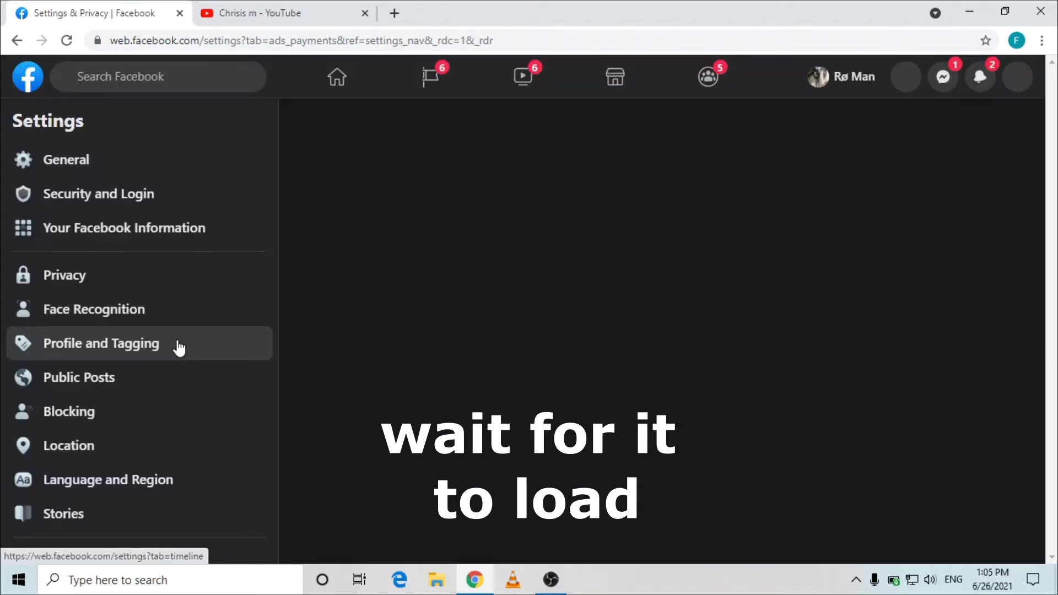
# Reach the Ads Manager Payment Settings page showing a $0.00 balance and no payment method.
pyautogui.click(101, 344)
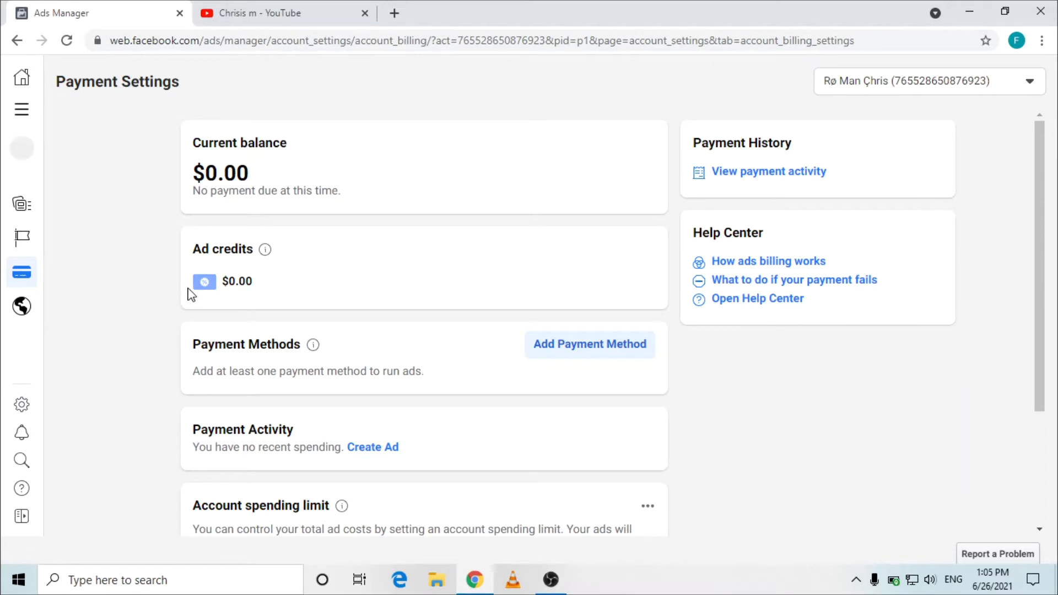
pyautogui.moveTo(154, 184)
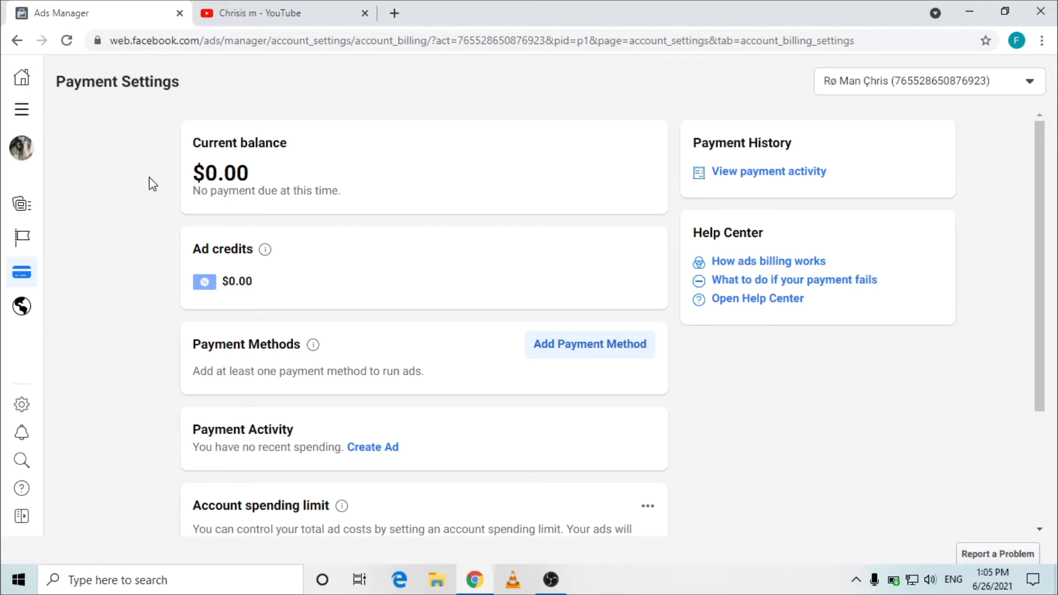
pyautogui.moveTo(249, 222)
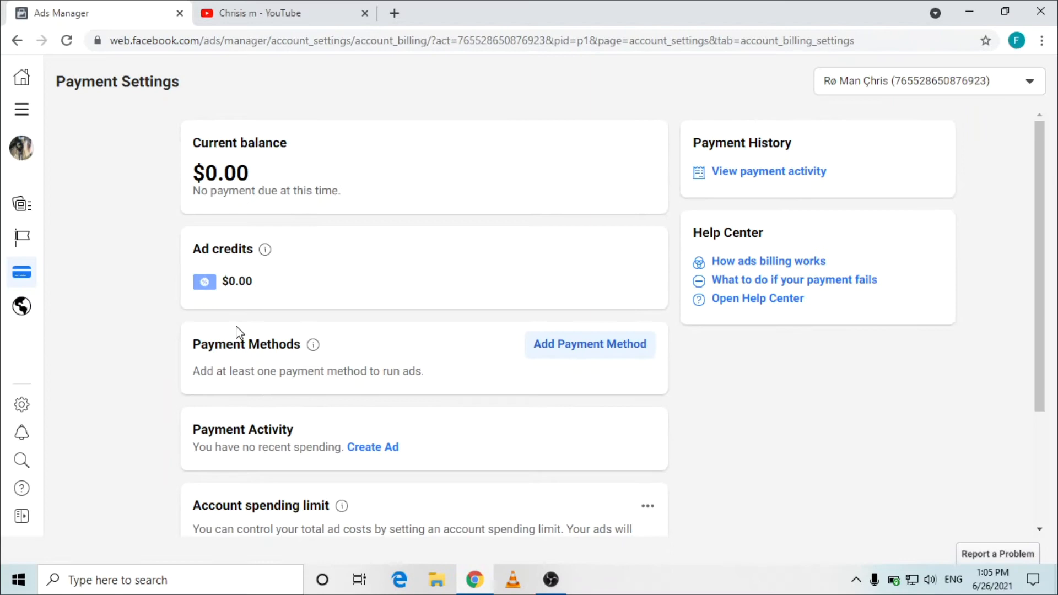
pyautogui.moveTo(549, 380)
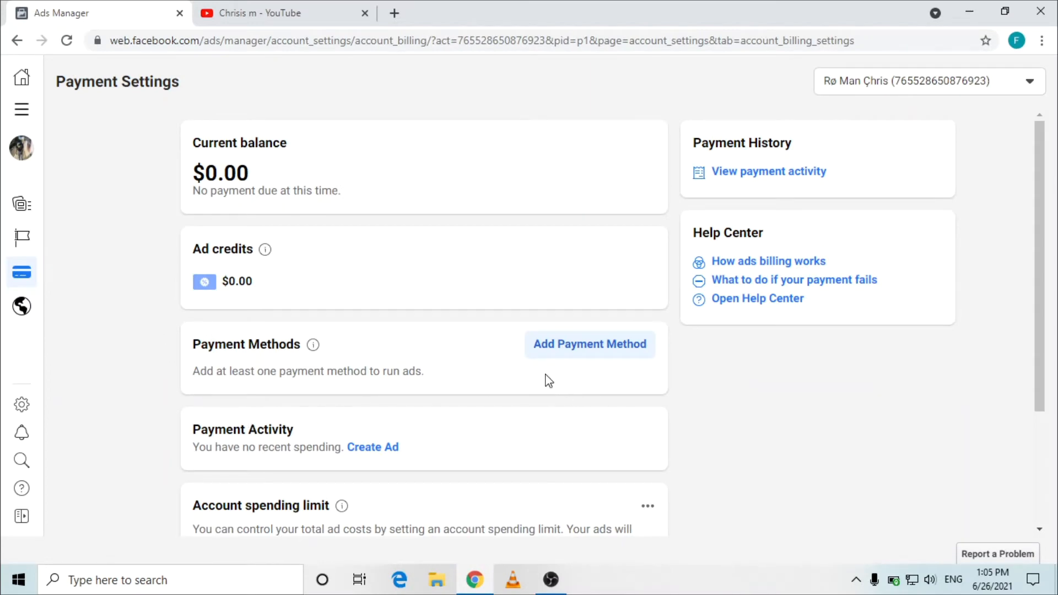
# Start Add Payment Method and confirm location Zambia with currency US Dollars.
pyautogui.click(590, 344)
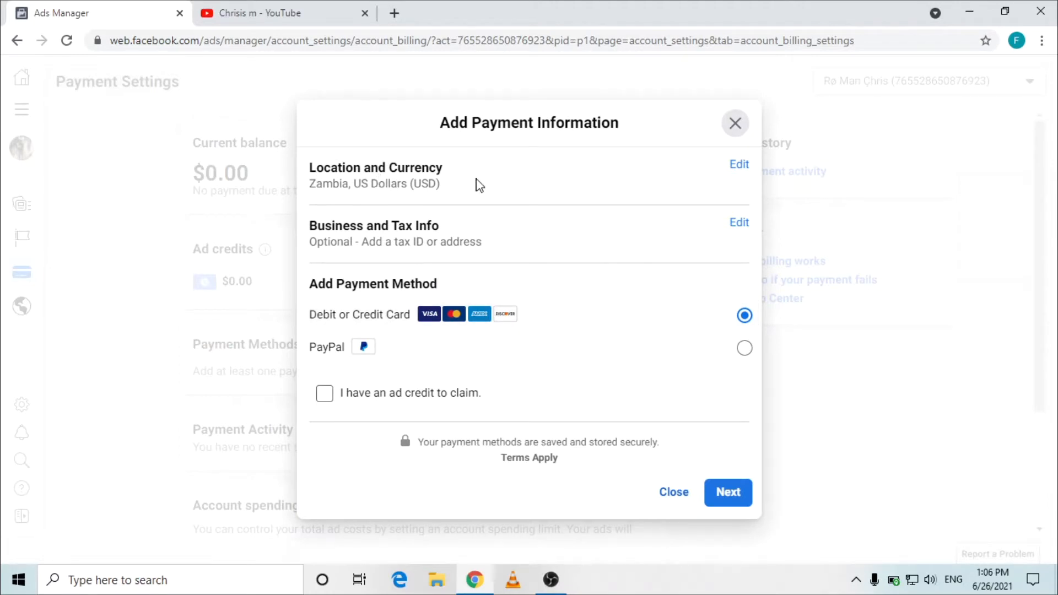
pyautogui.moveTo(304, 190)
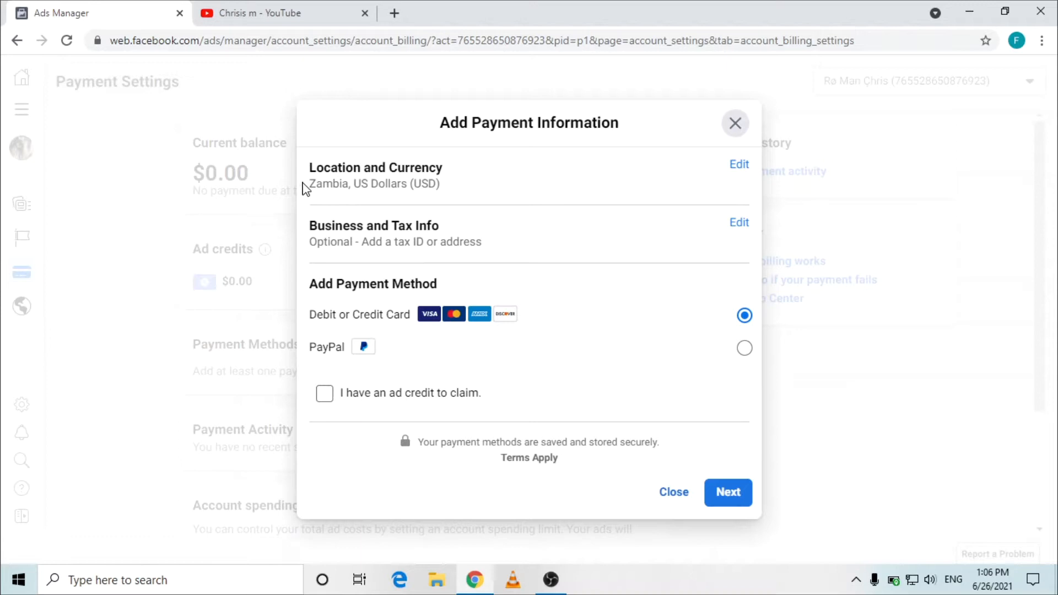
pyautogui.moveTo(382, 200)
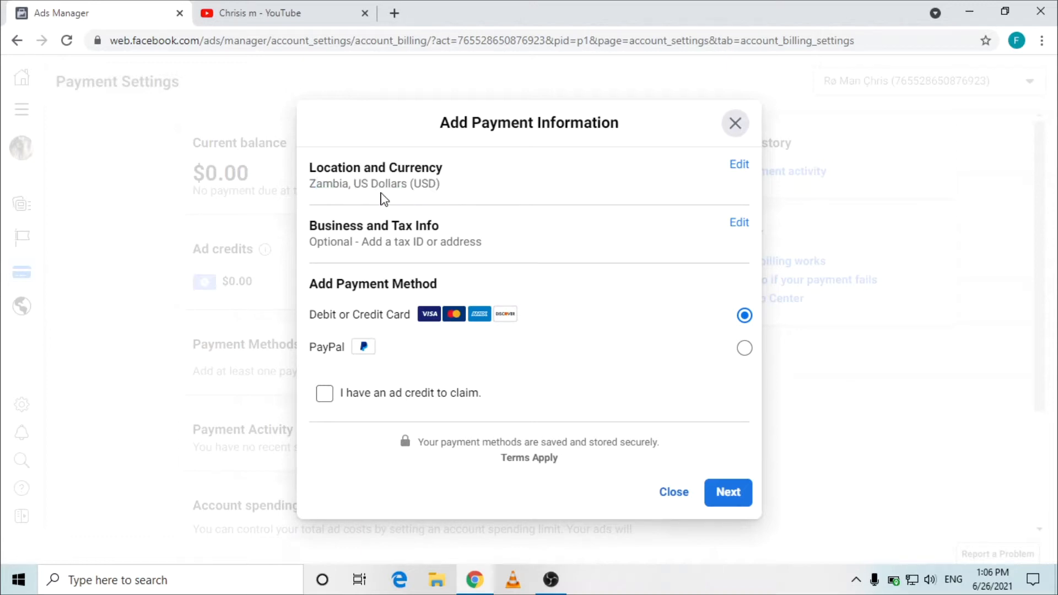
pyautogui.moveTo(428, 210)
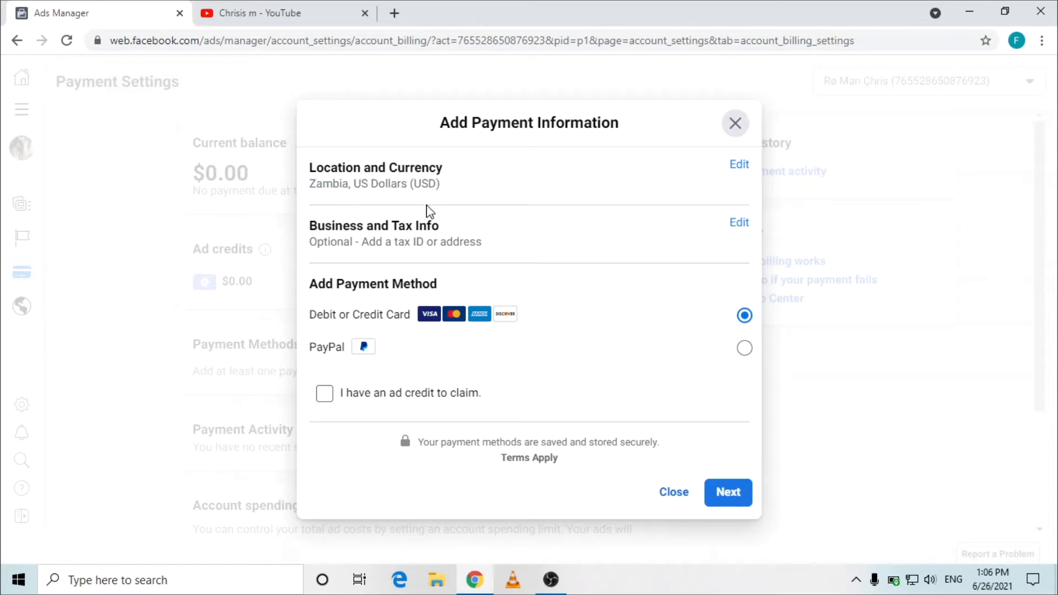
pyautogui.moveTo(740, 171)
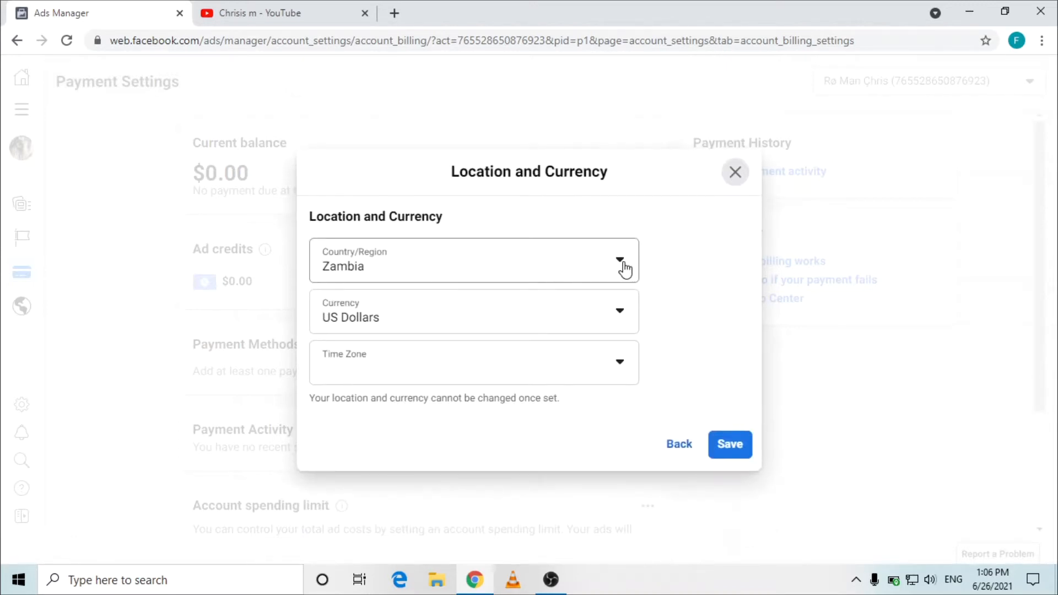
pyautogui.click(619, 259)
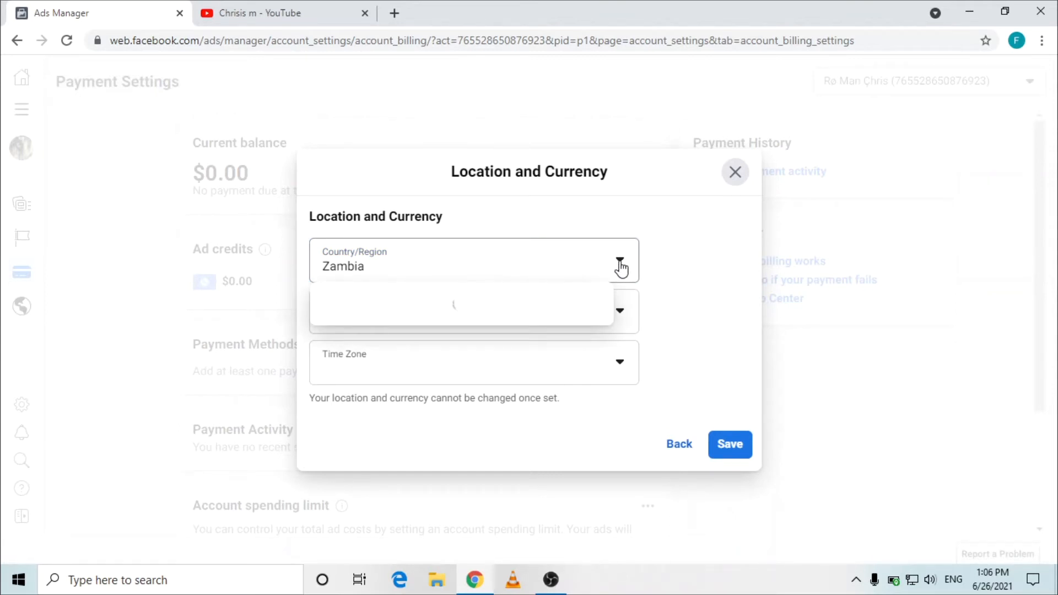
pyautogui.click(619, 263)
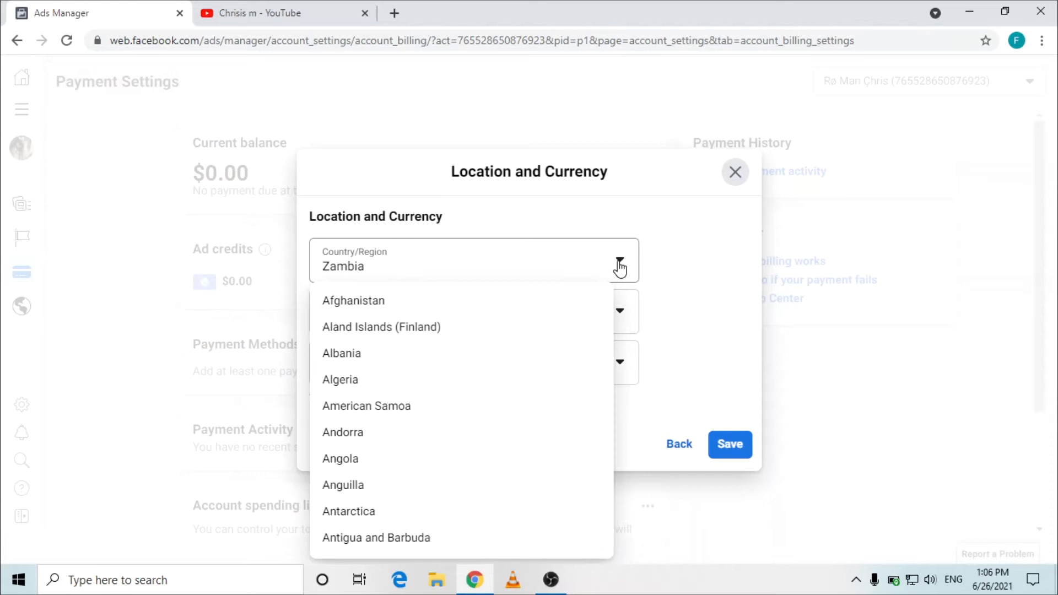
pyautogui.scroll(-3)
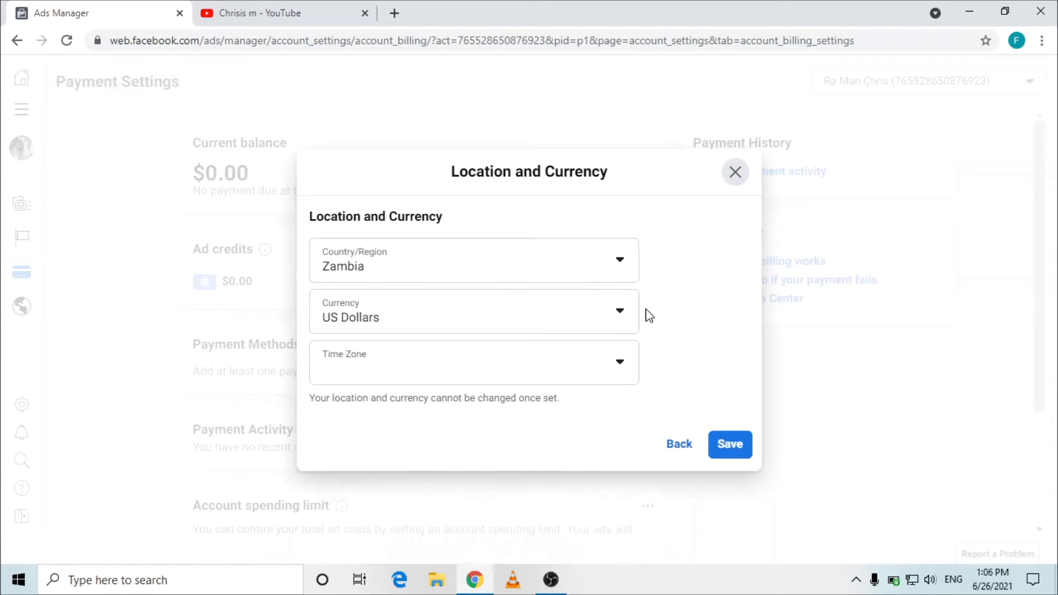
pyautogui.click(474, 311)
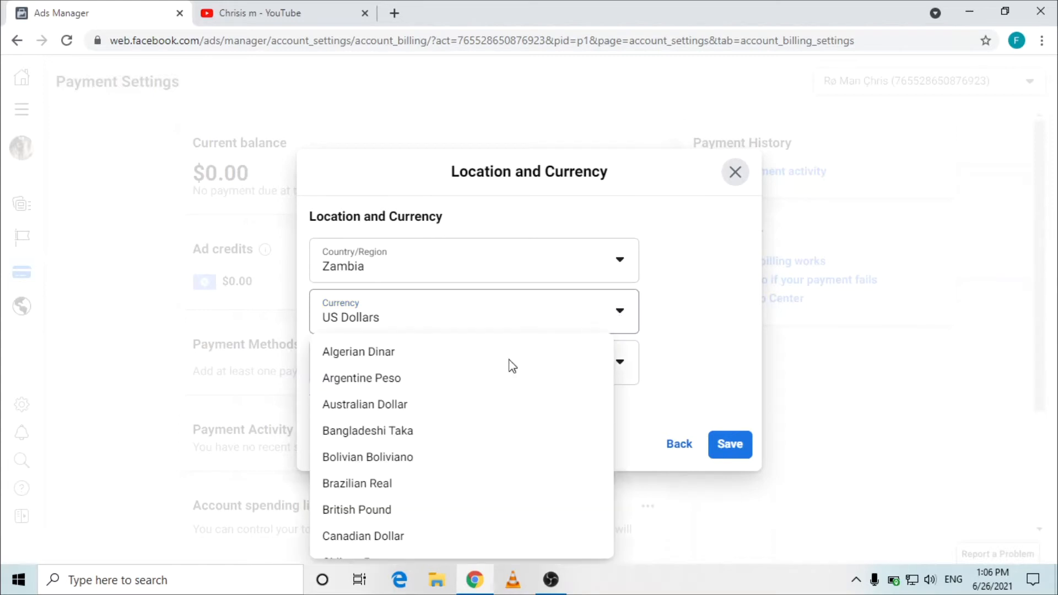
pyautogui.scroll(-3)
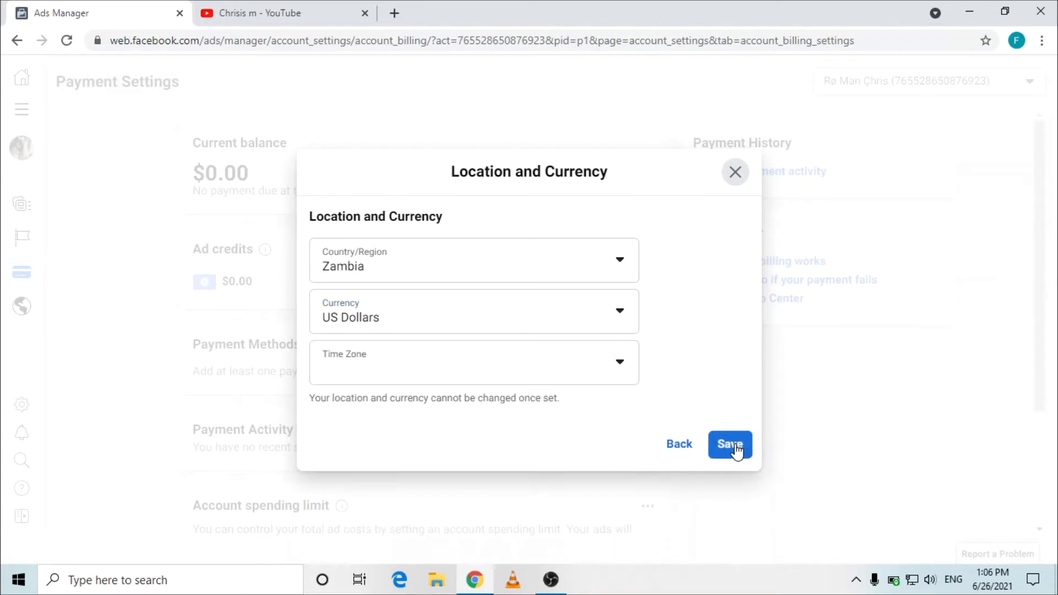
pyautogui.click(730, 445)
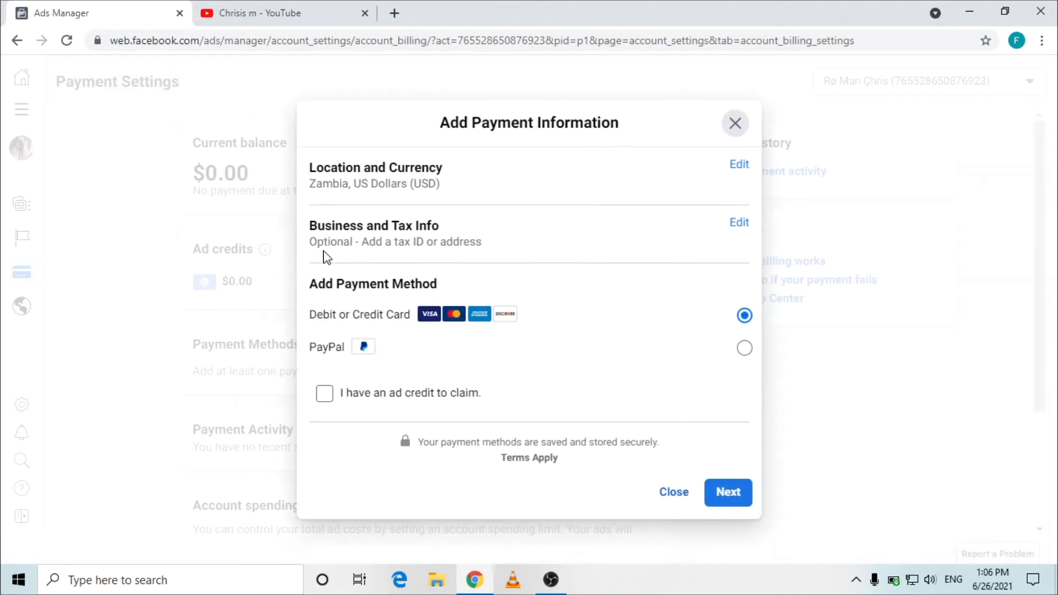
pyautogui.moveTo(629, 254)
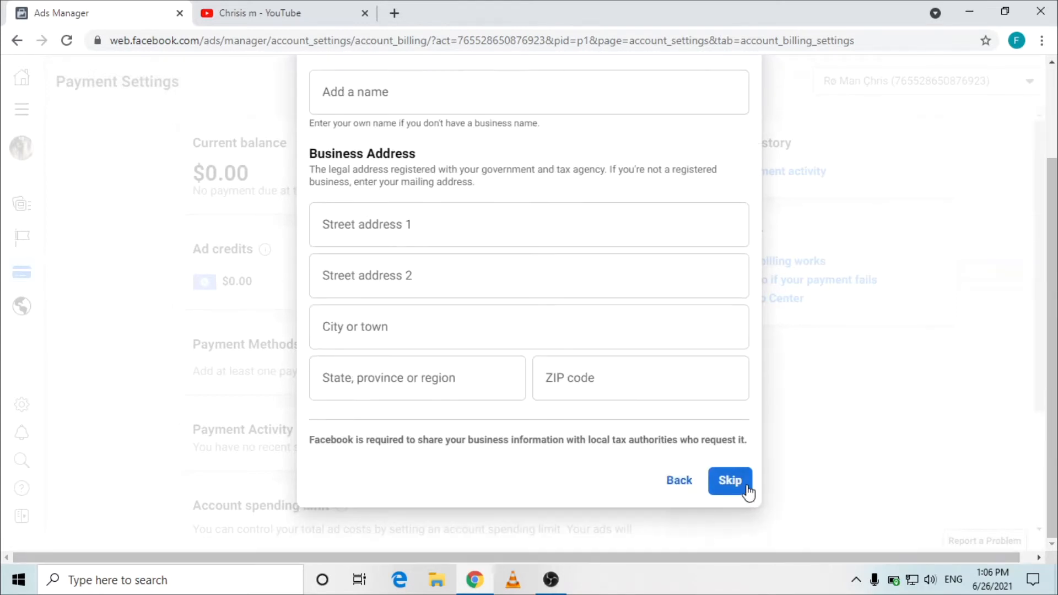
# Skip the optional business address and tax details step.
pyautogui.click(730, 481)
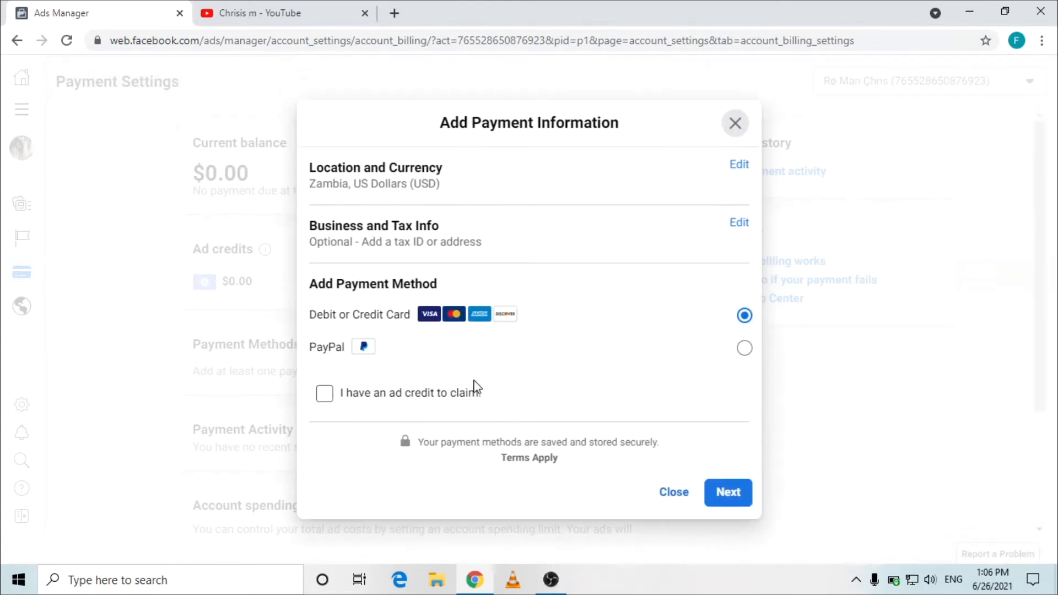
pyautogui.moveTo(397, 359)
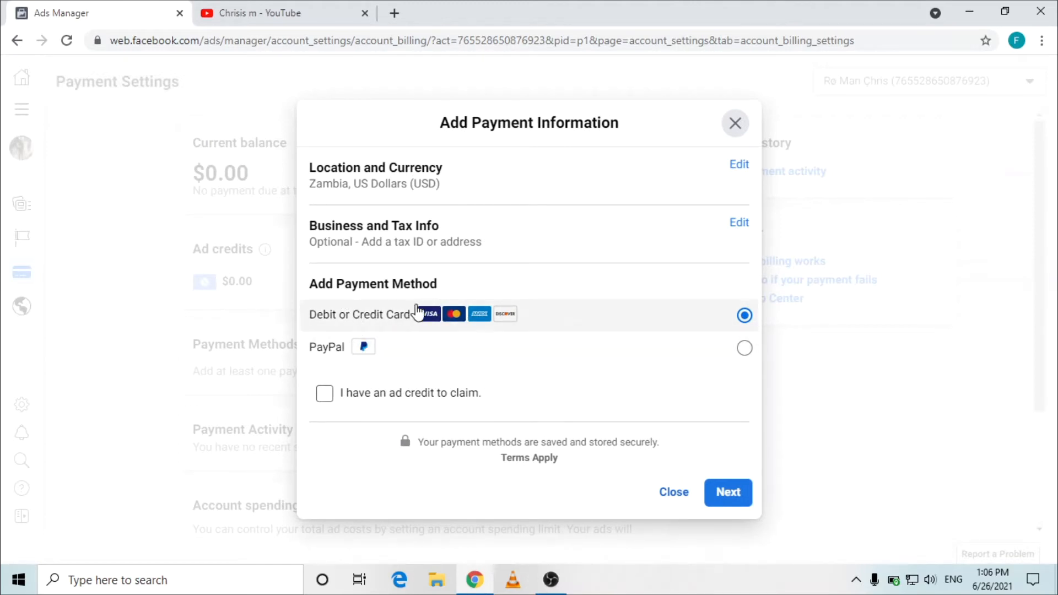
pyautogui.moveTo(353, 328)
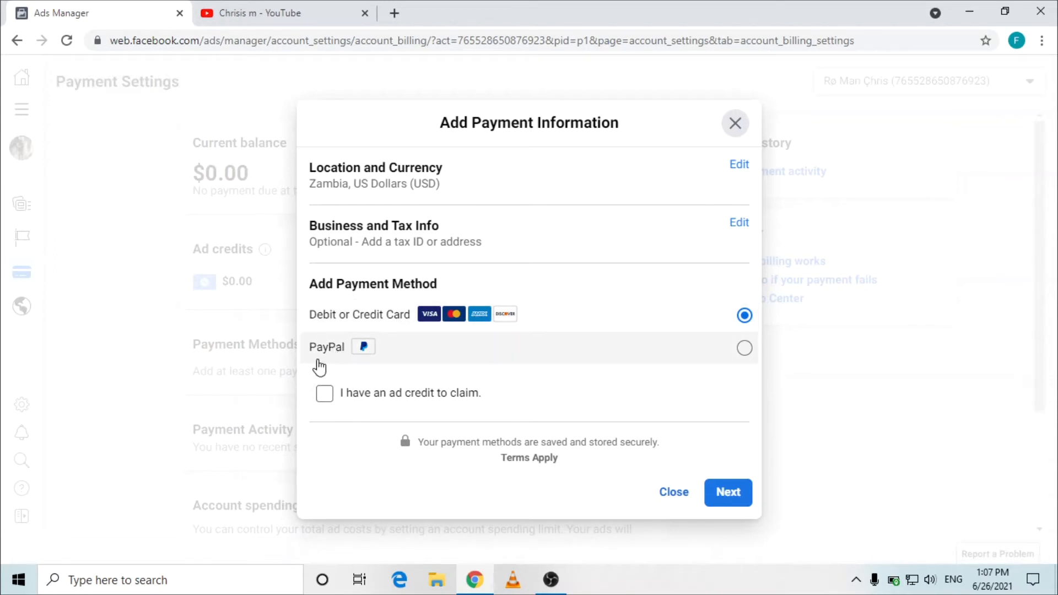
pyautogui.moveTo(402, 351)
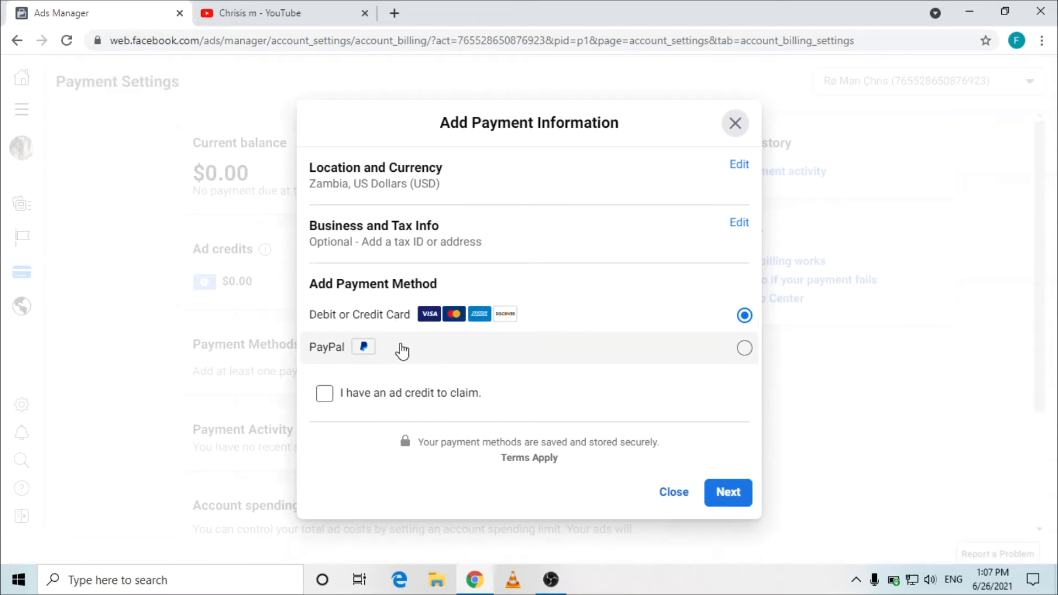
pyautogui.moveTo(721, 525)
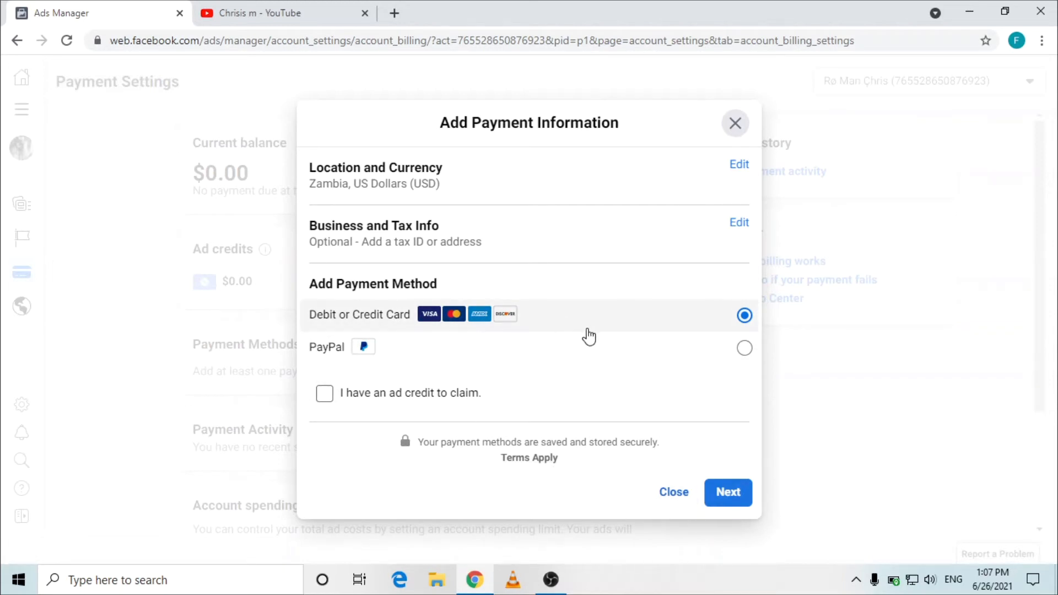
pyautogui.moveTo(679, 329)
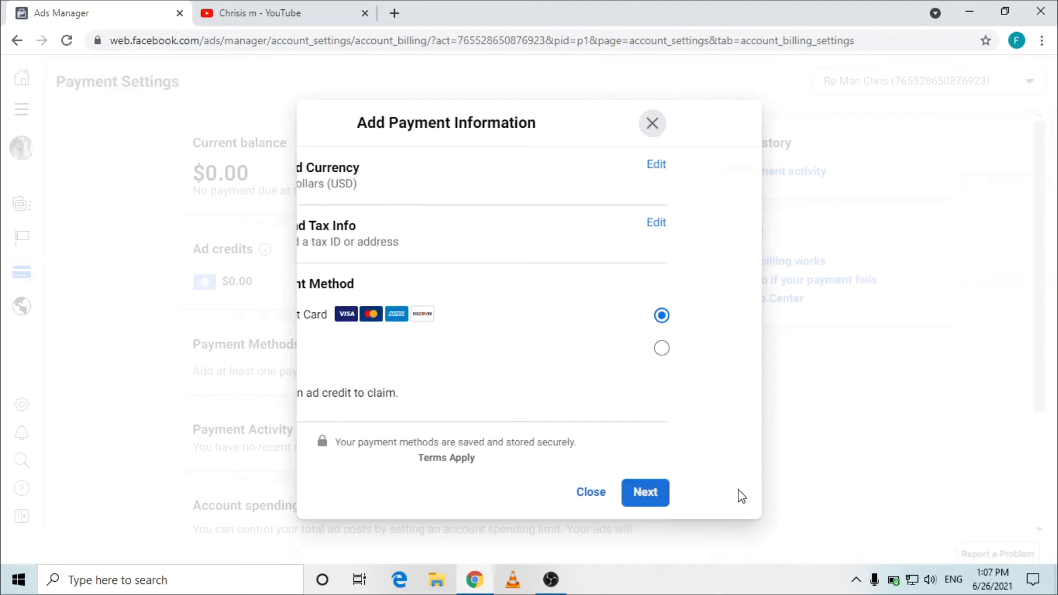
# Proceed to the card form and enter the cardholder name and card number.
pyautogui.click(645, 492)
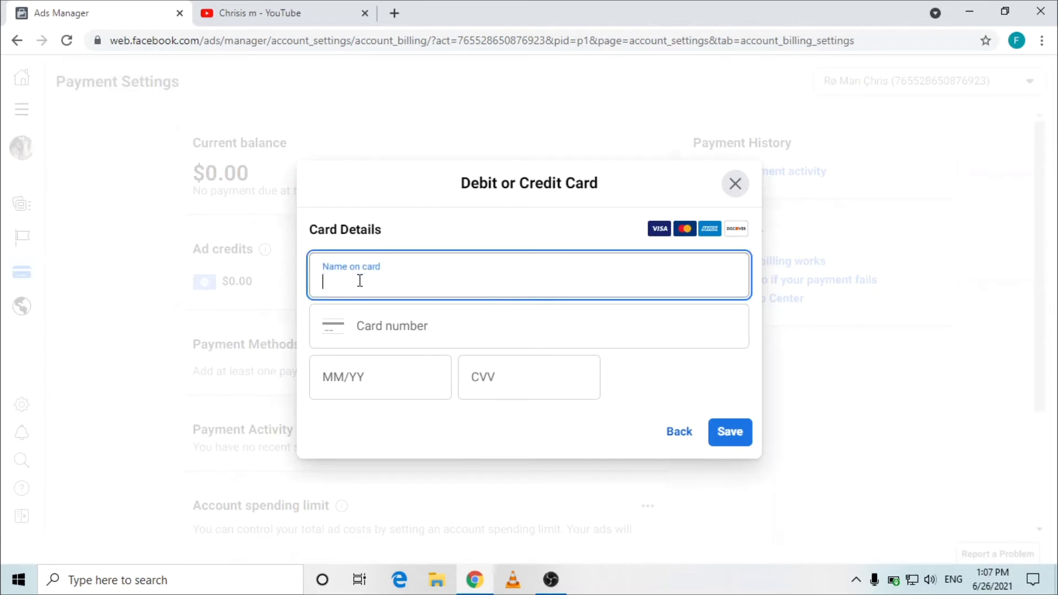
pyautogui.write('gree')
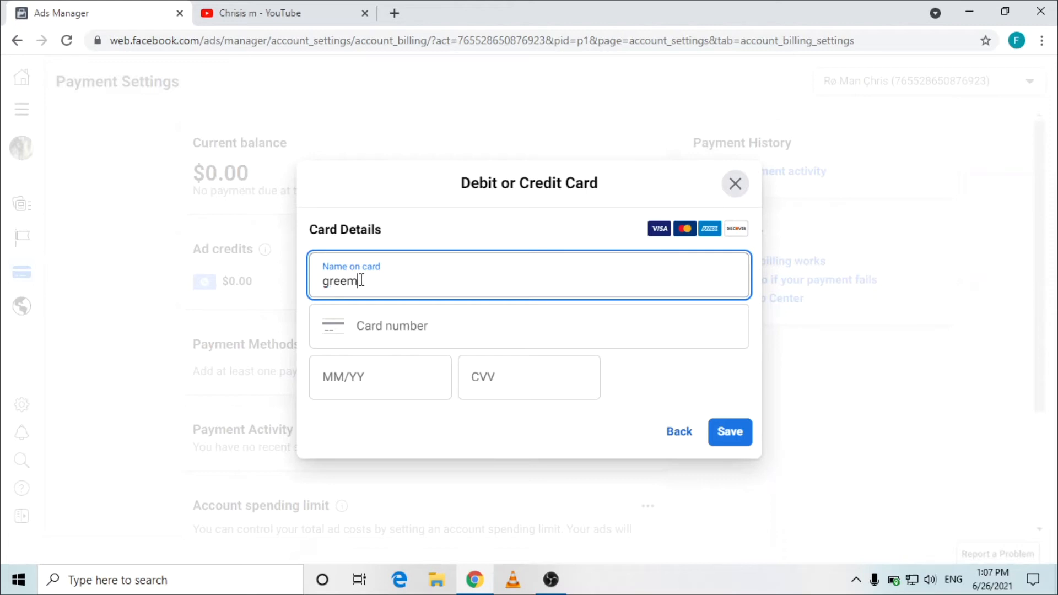
pyautogui.write('mwanza')
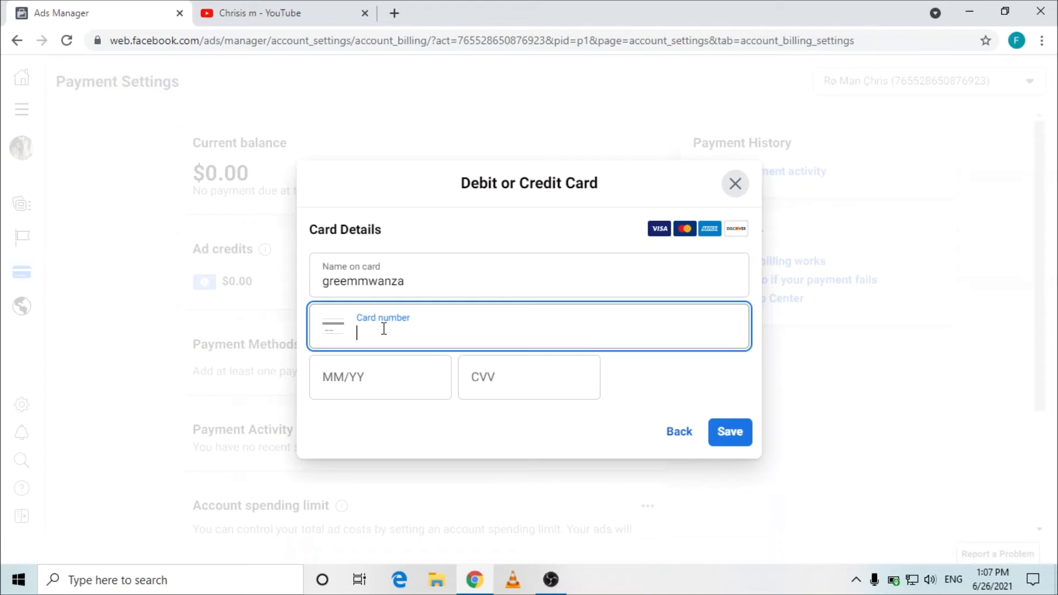
pyautogui.click(379, 382)
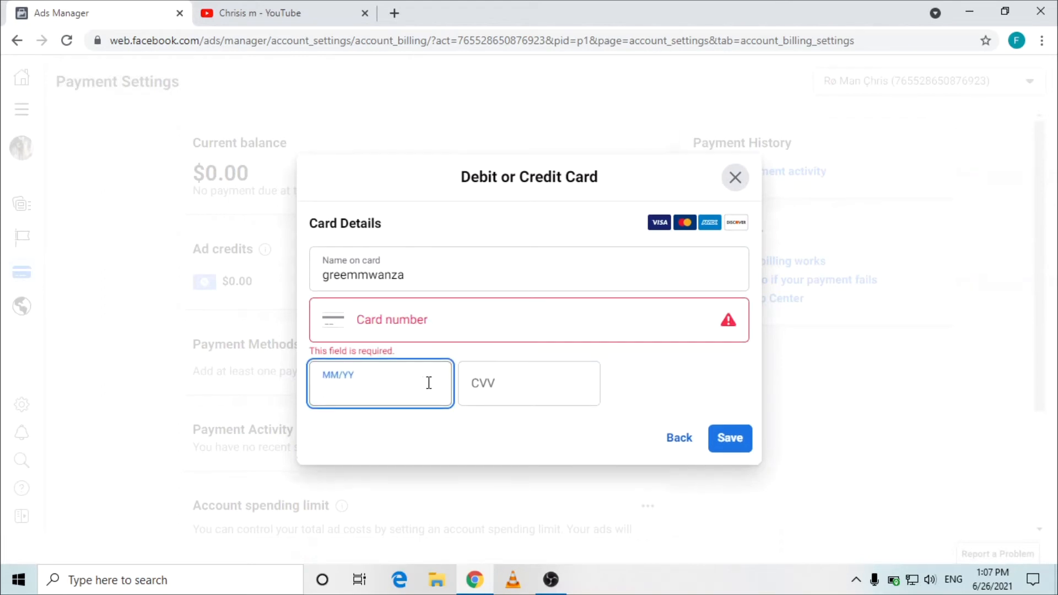
pyautogui.click(500, 383)
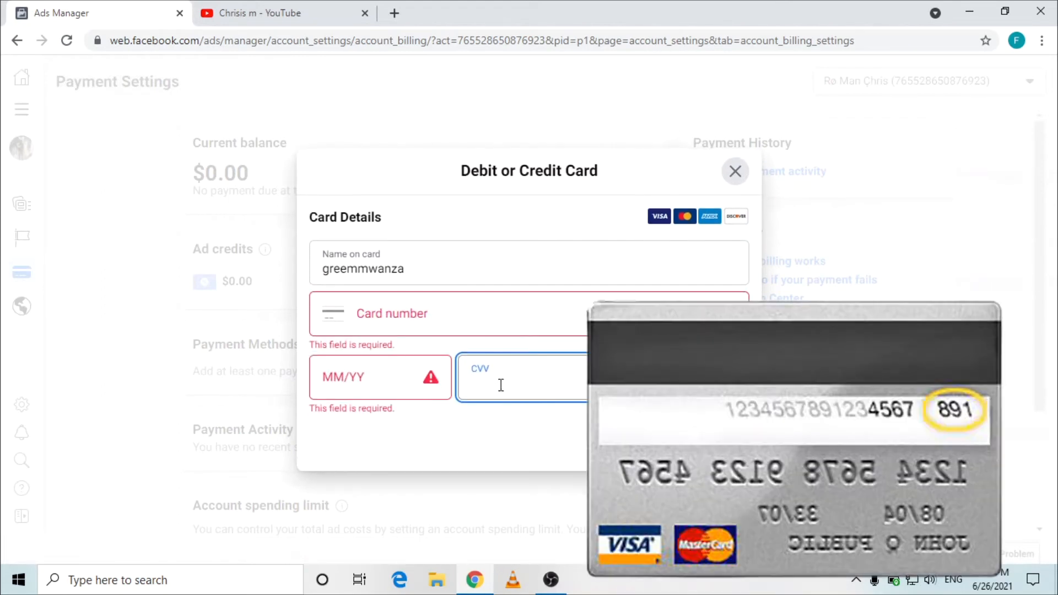
pyautogui.click(500, 389)
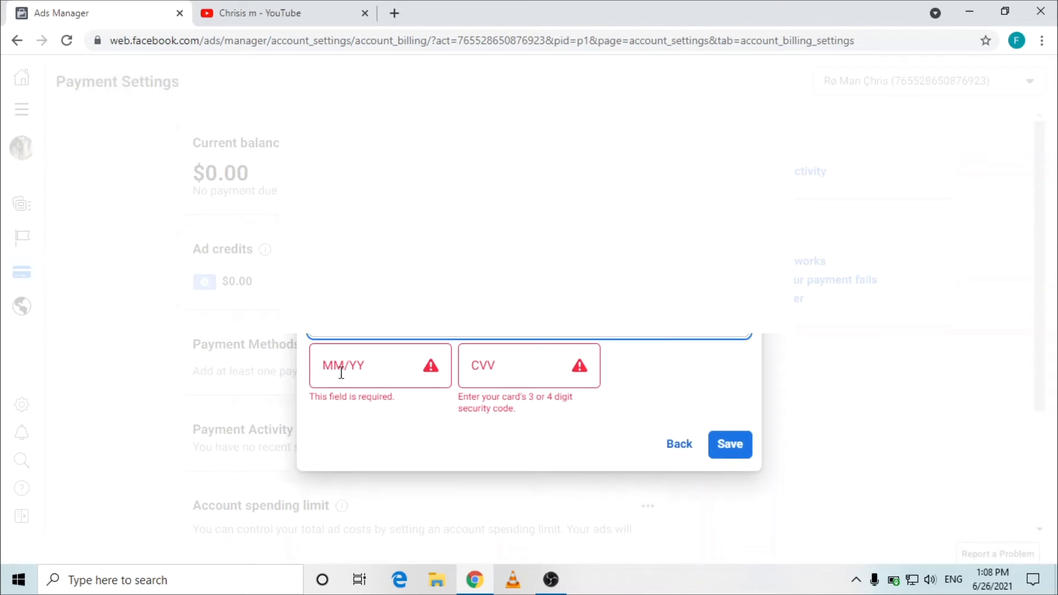
pyautogui.write('04')
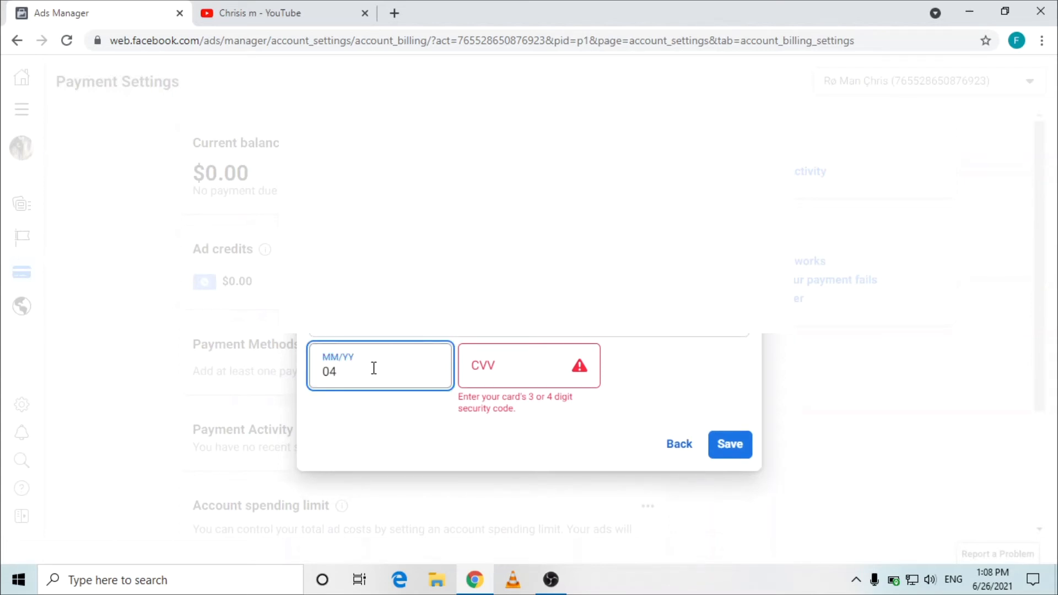
pyautogui.write('25')
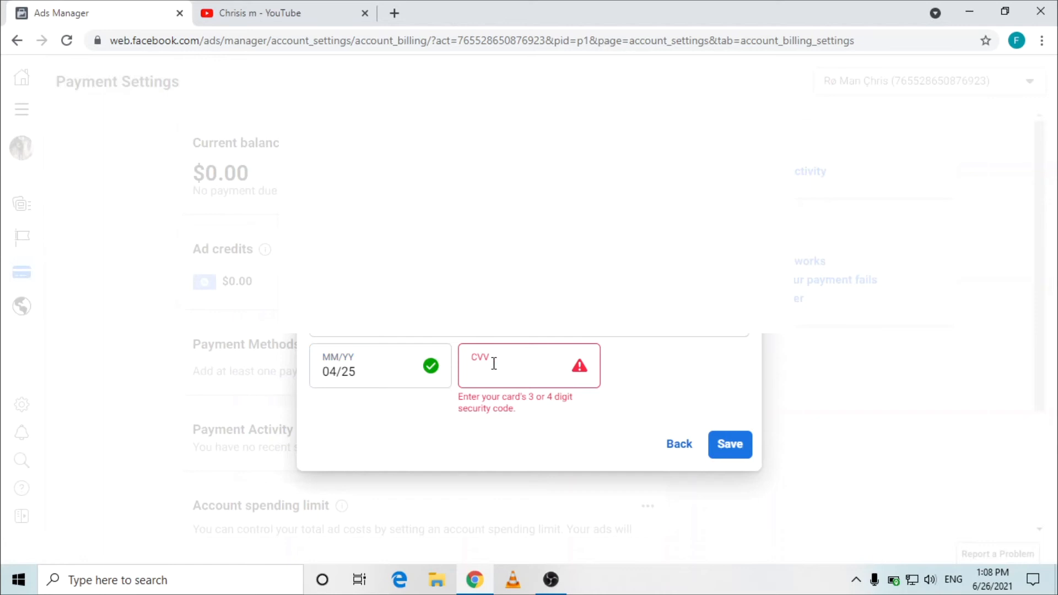
pyautogui.click(494, 365)
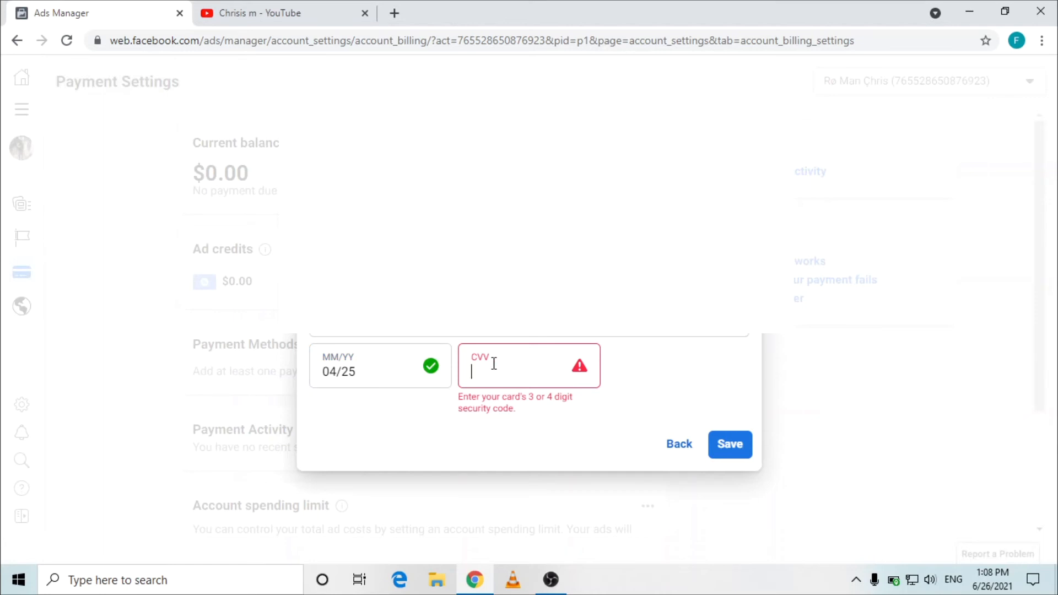
pyautogui.write('542')
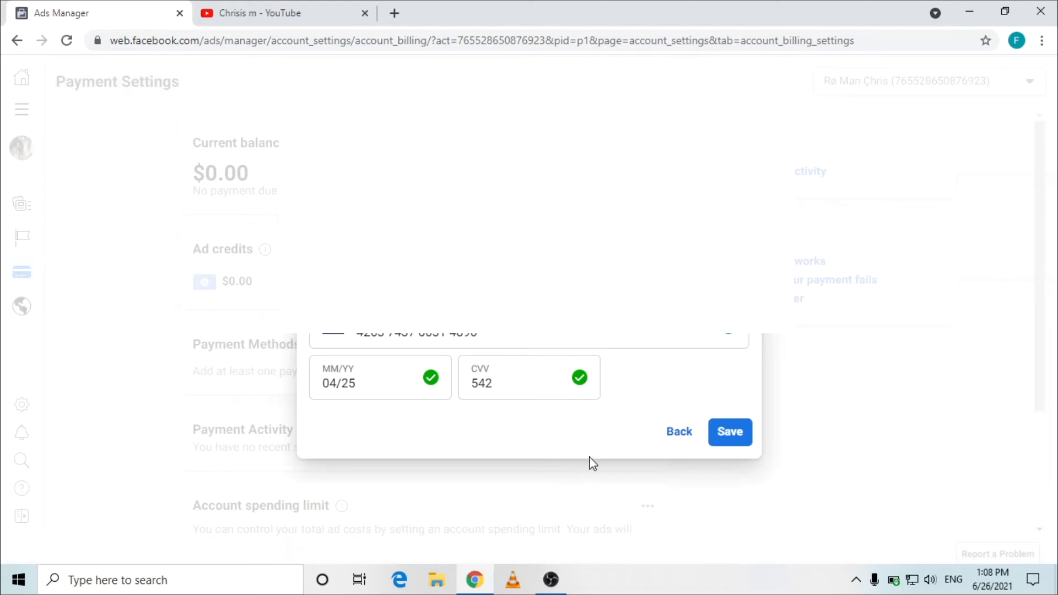
pyautogui.moveTo(607, 471)
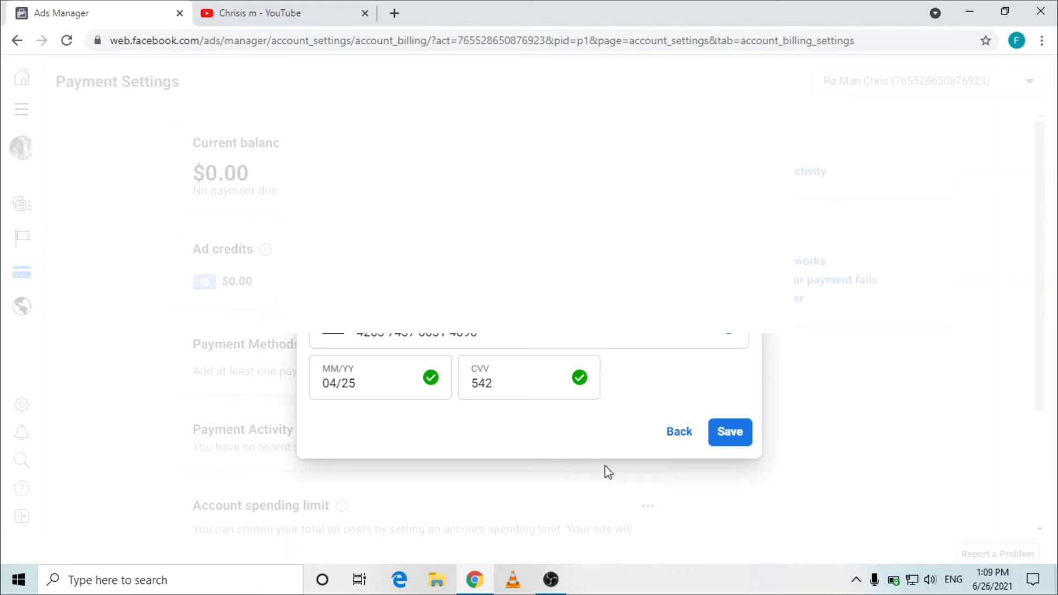
pyautogui.click(729, 432)
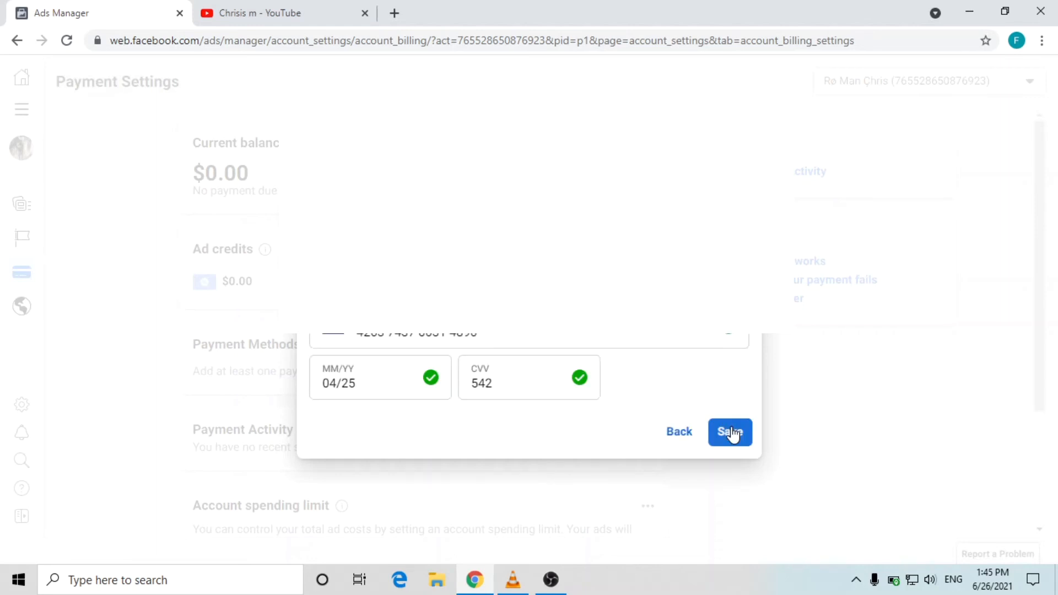
# Save the card, adding the card ending 4890 to the ad account.
pyautogui.click(730, 432)
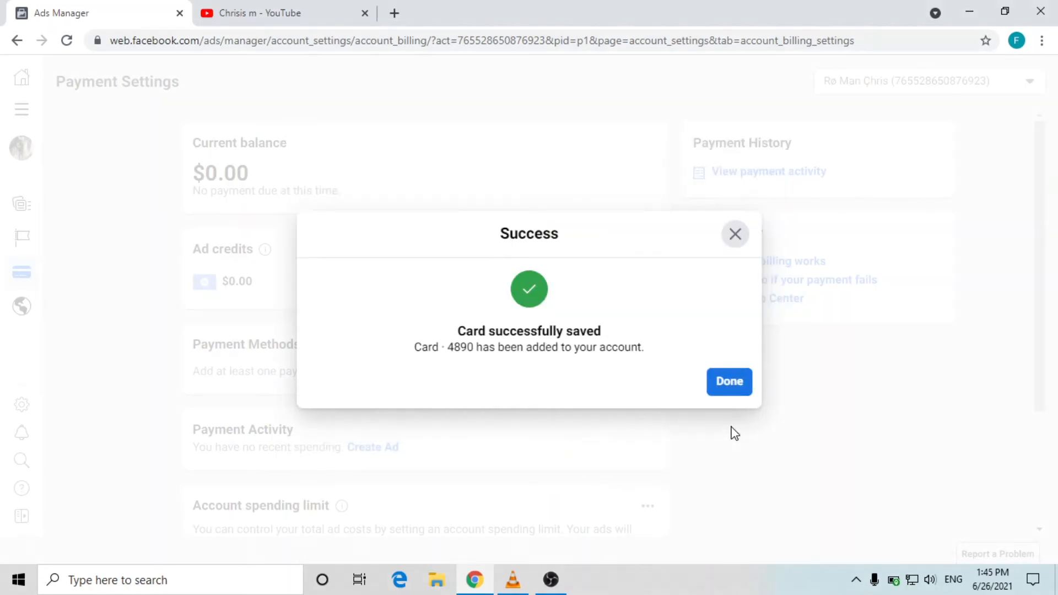
pyautogui.moveTo(520, 391)
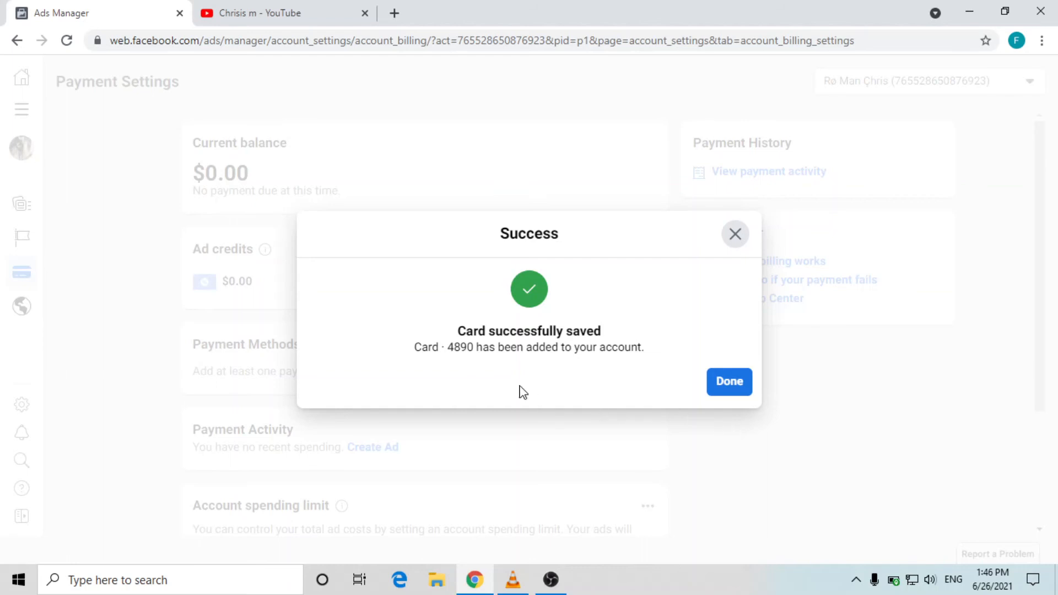
pyautogui.moveTo(574, 351)
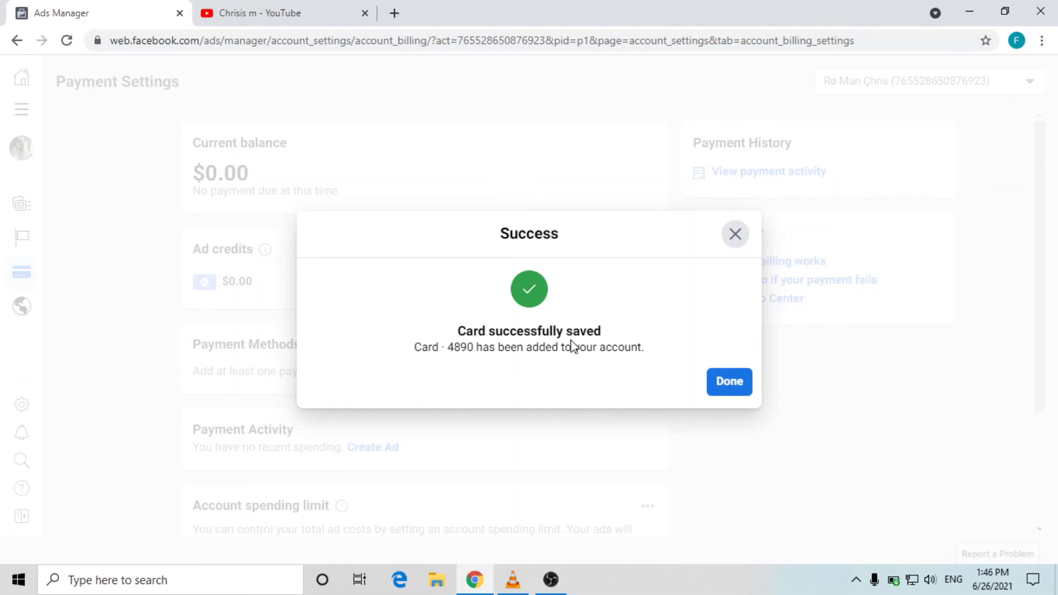
pyautogui.moveTo(552, 373)
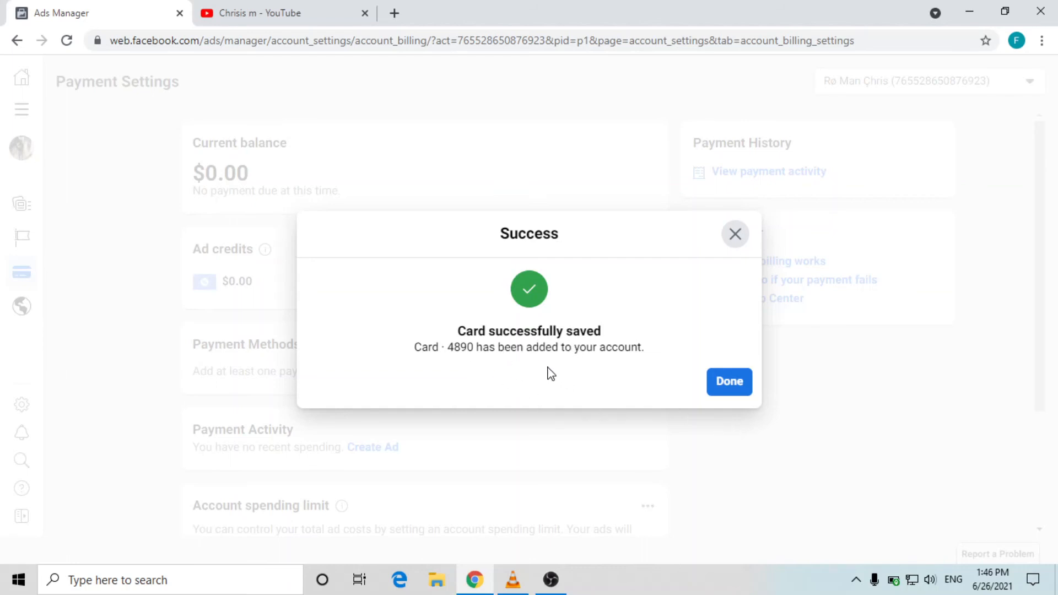
pyautogui.moveTo(677, 425)
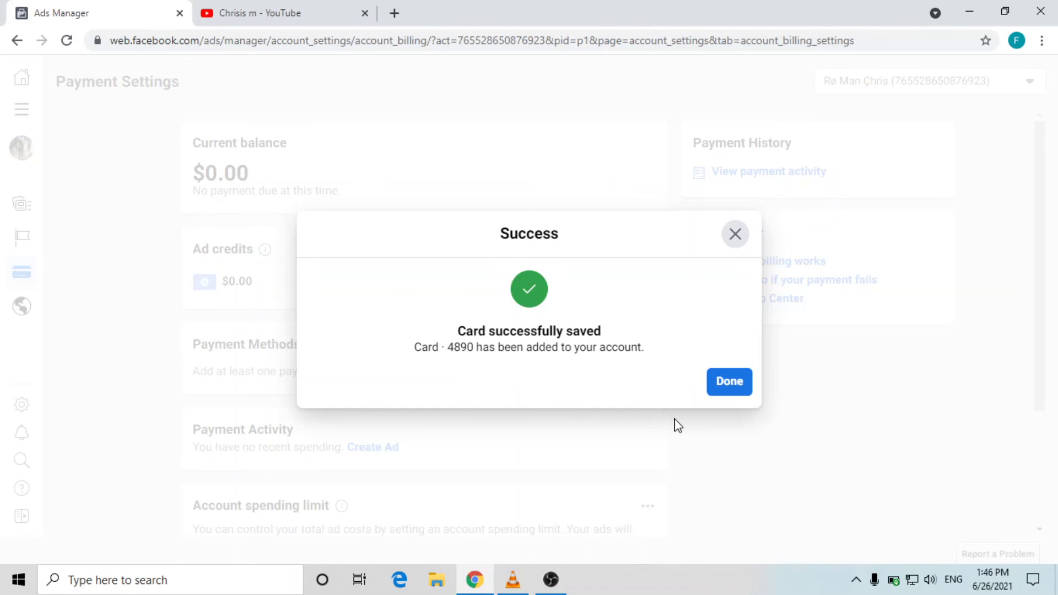
pyautogui.moveTo(740, 443)
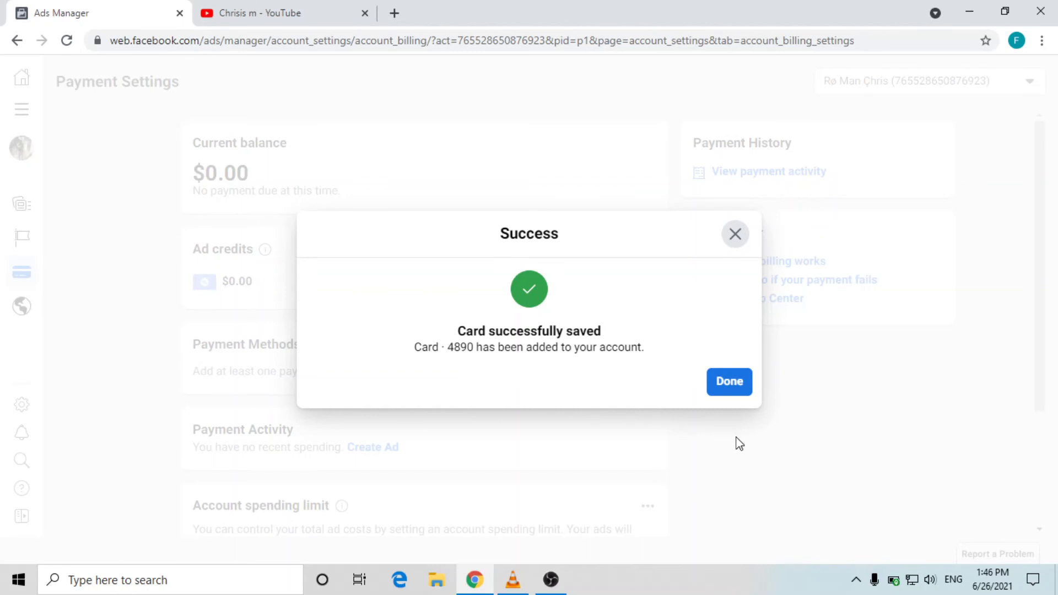
pyautogui.moveTo(738, 437)
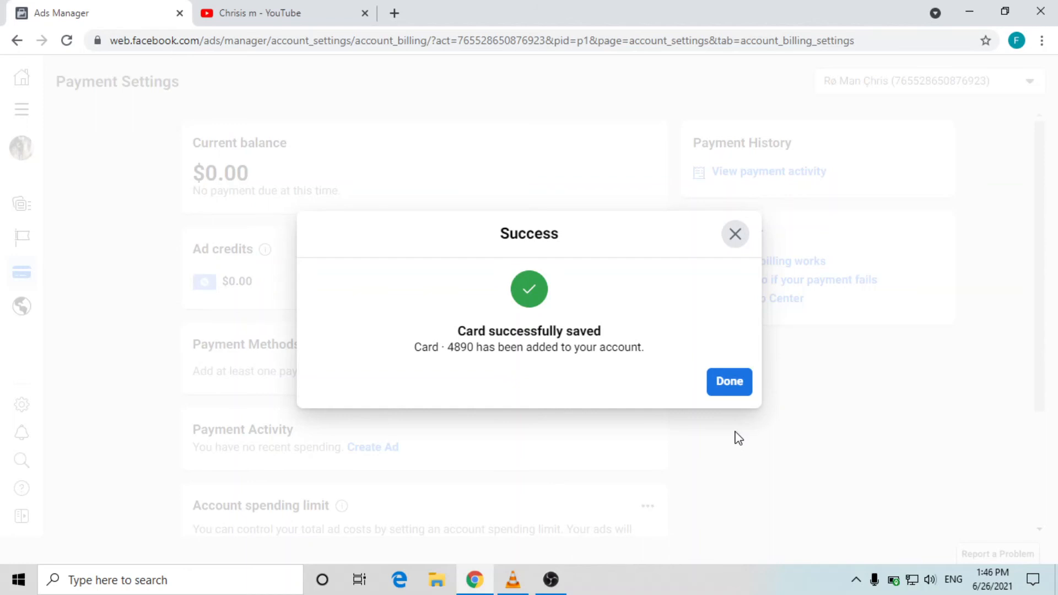
pyautogui.moveTo(746, 450)
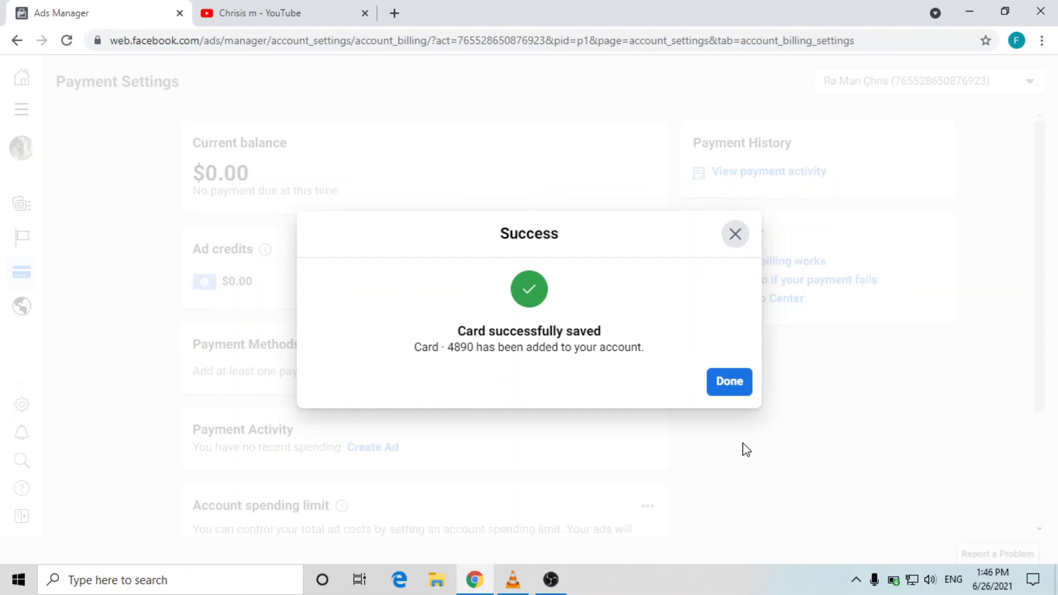
pyautogui.moveTo(717, 421)
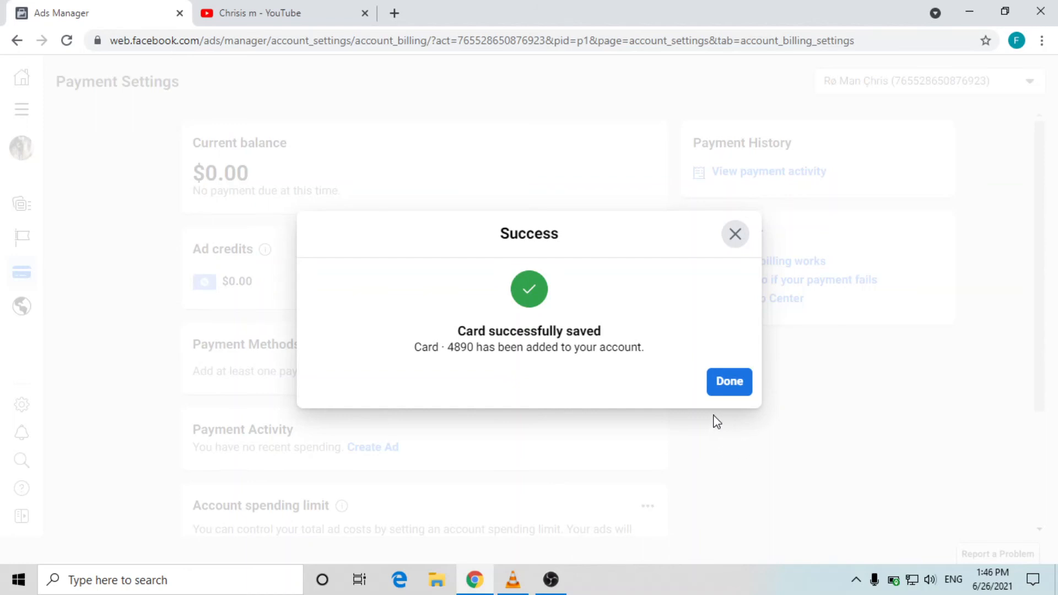
pyautogui.moveTo(752, 455)
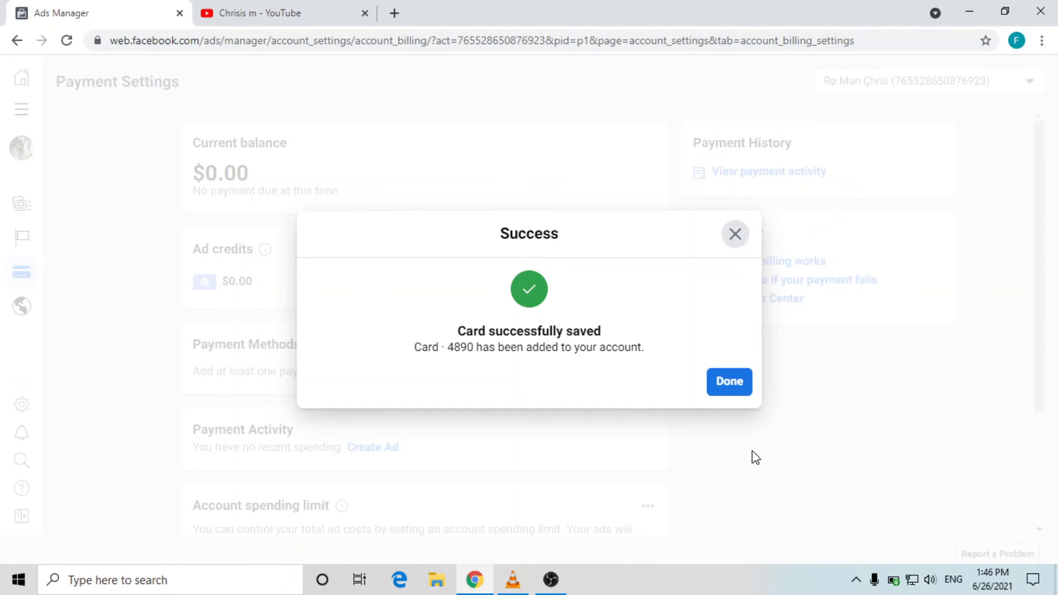
pyautogui.moveTo(754, 458)
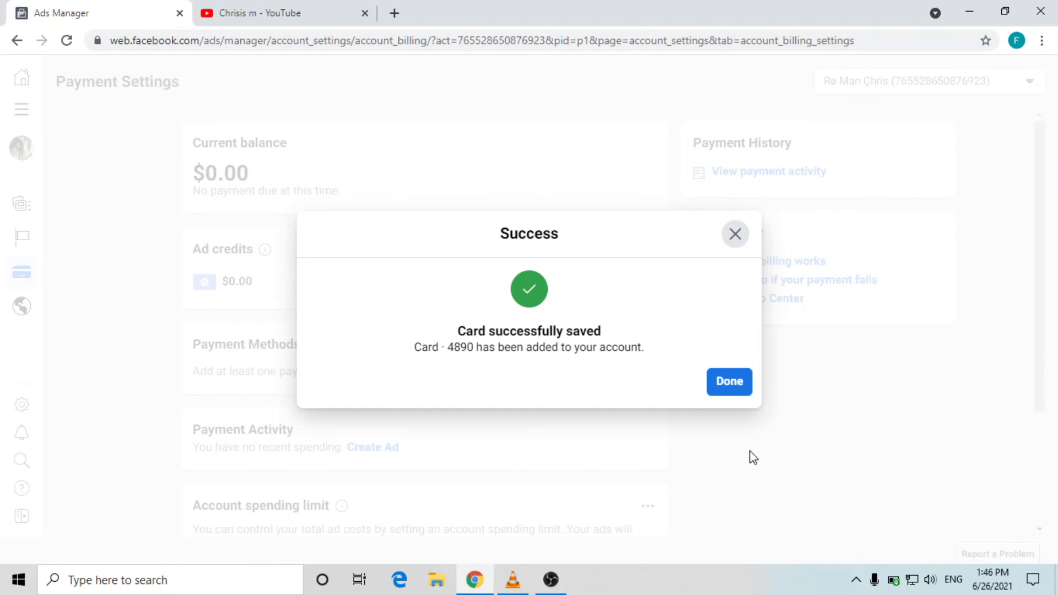
pyautogui.moveTo(501, 381)
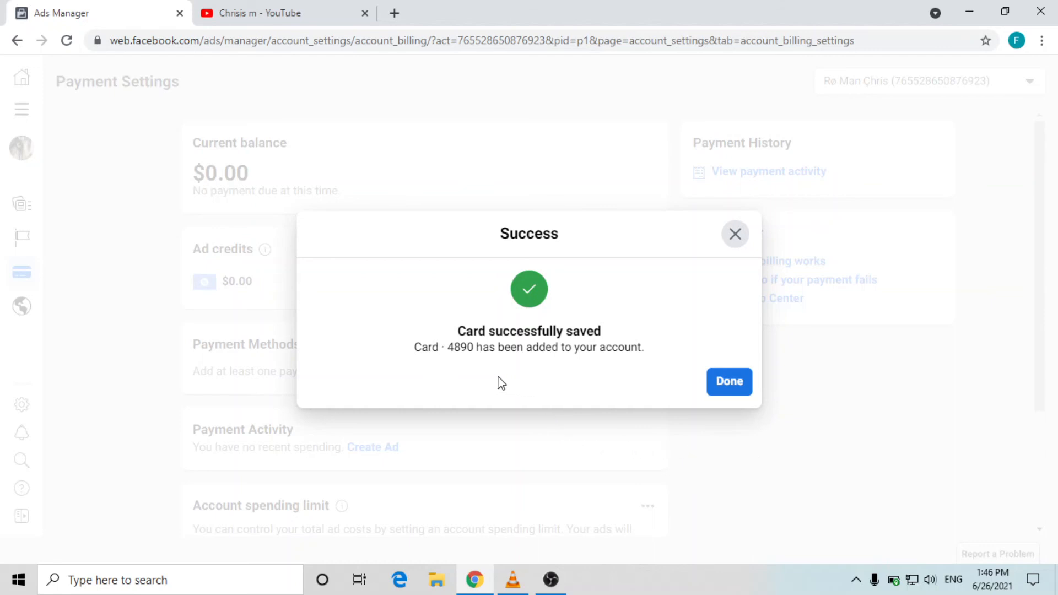
pyautogui.moveTo(549, 402)
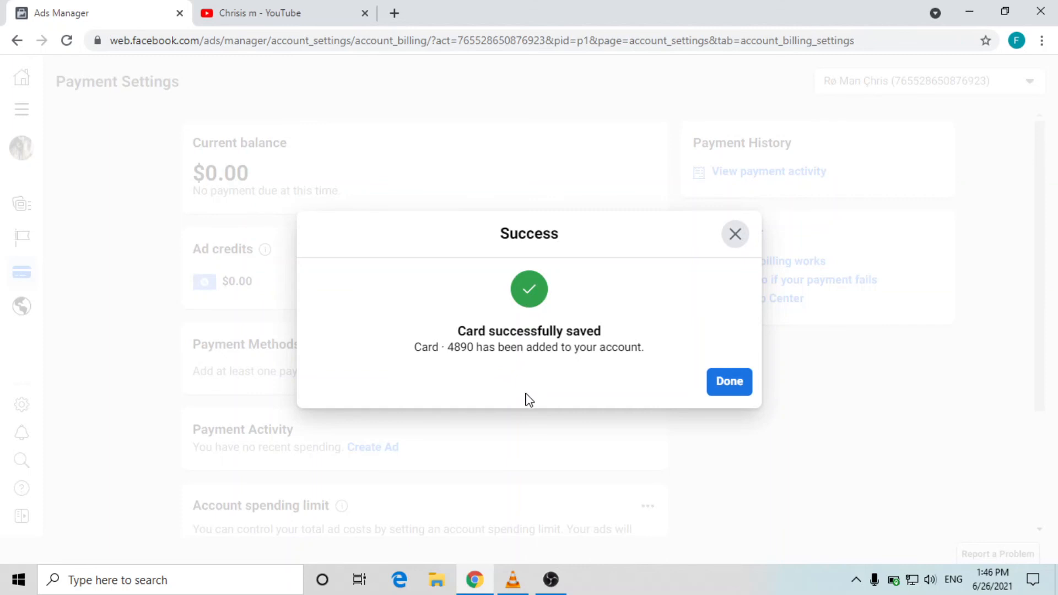
pyautogui.moveTo(540, 465)
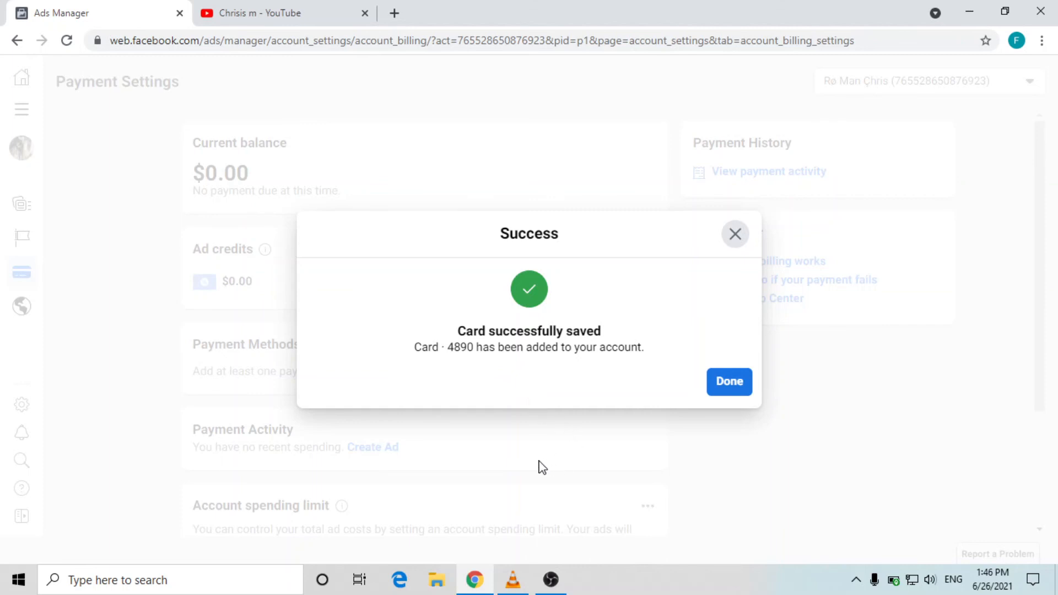
pyautogui.moveTo(548, 464)
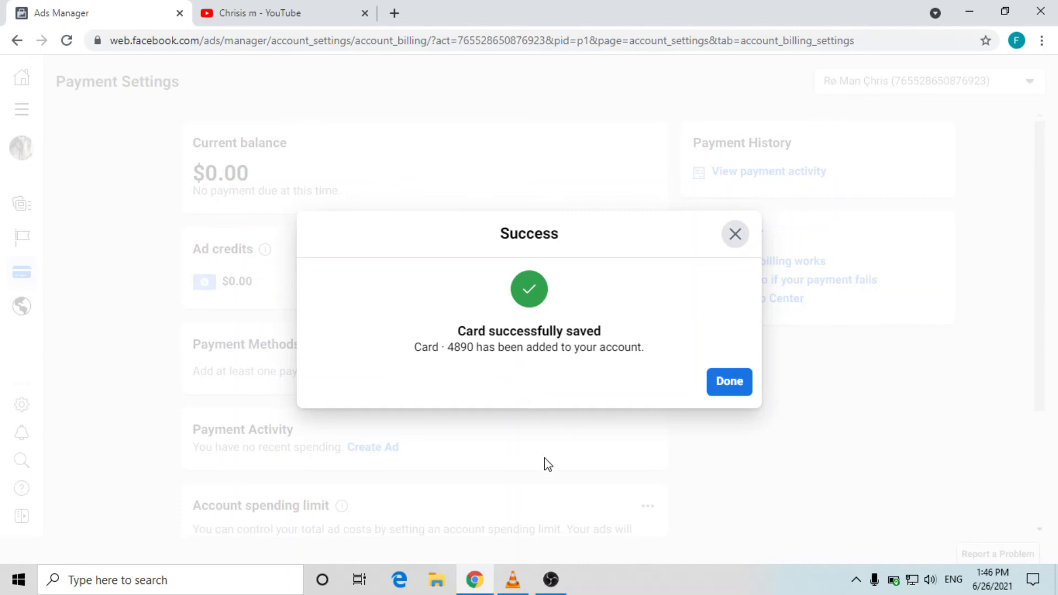
pyautogui.moveTo(567, 444)
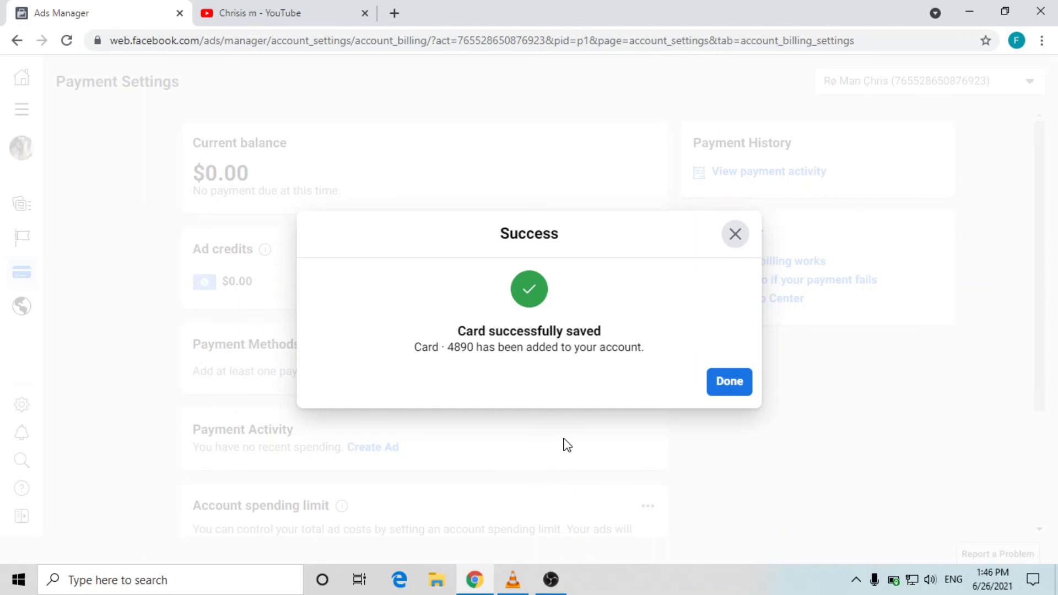
pyautogui.moveTo(566, 445)
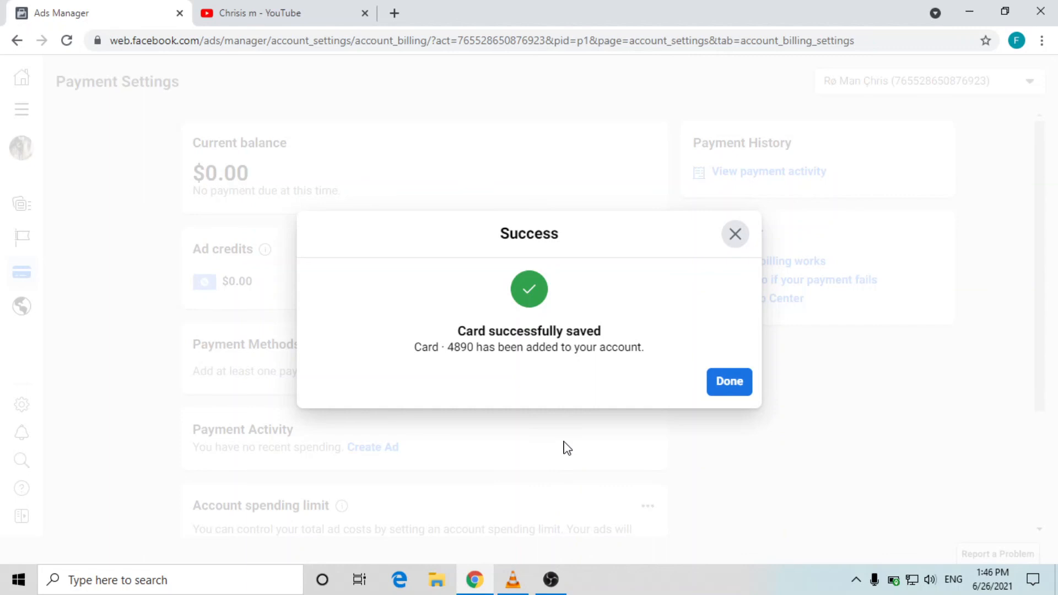
pyautogui.moveTo(574, 471)
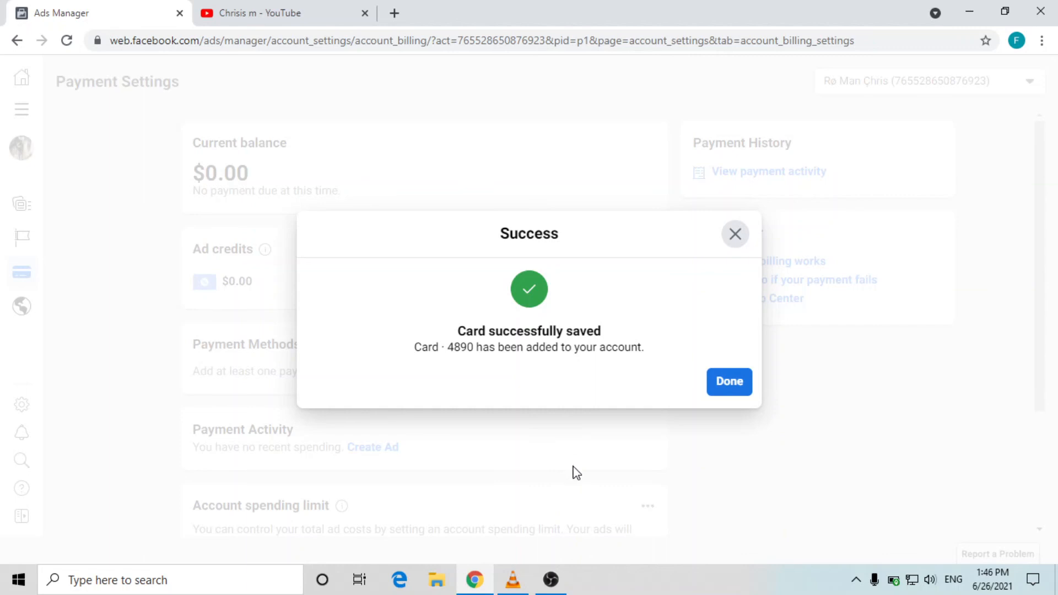
pyautogui.click(730, 381)
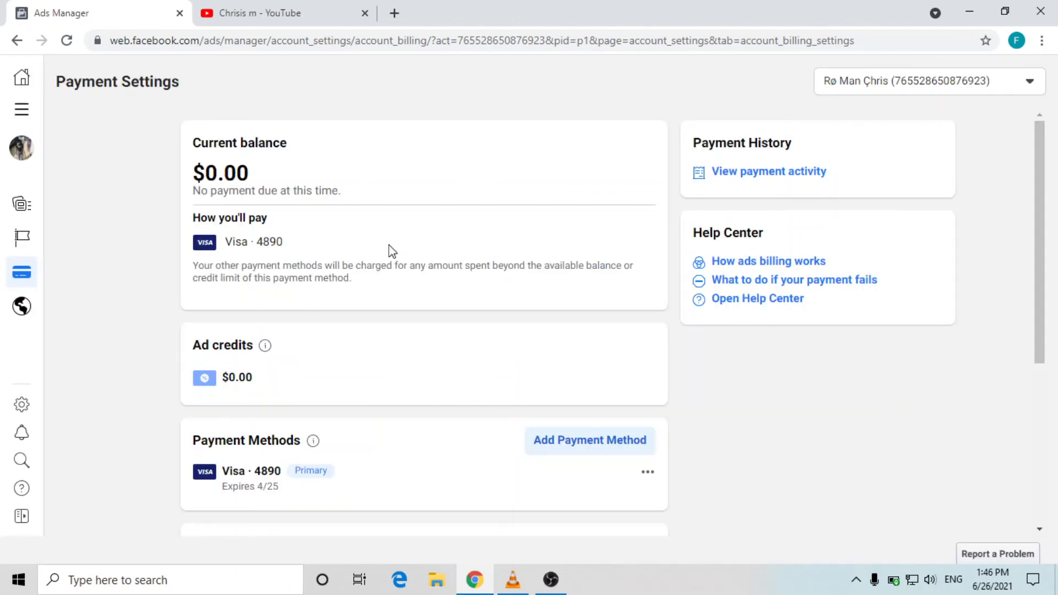
pyautogui.moveTo(370, 256)
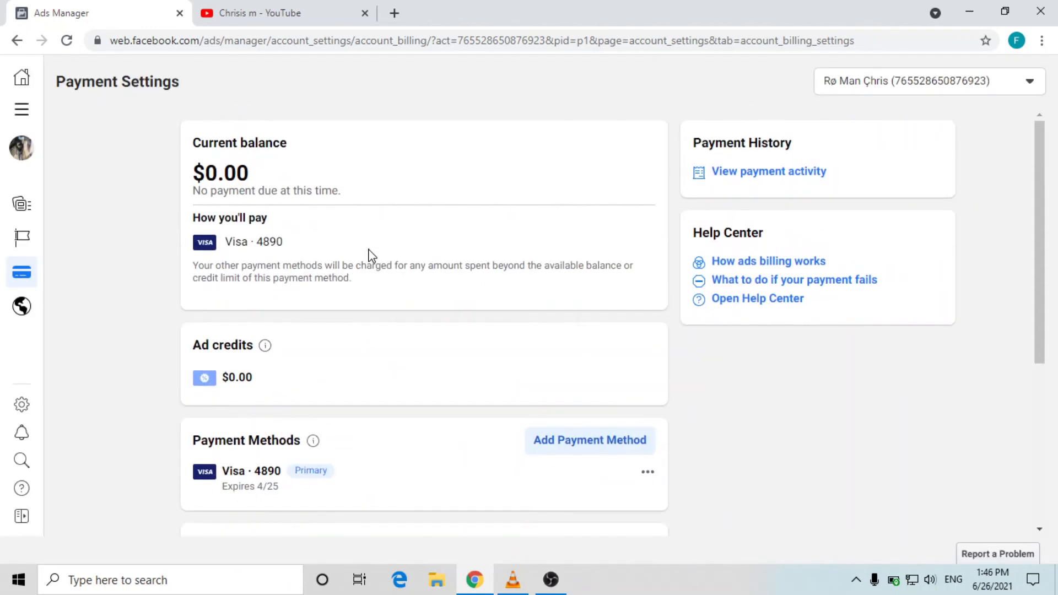
pyautogui.moveTo(190, 251)
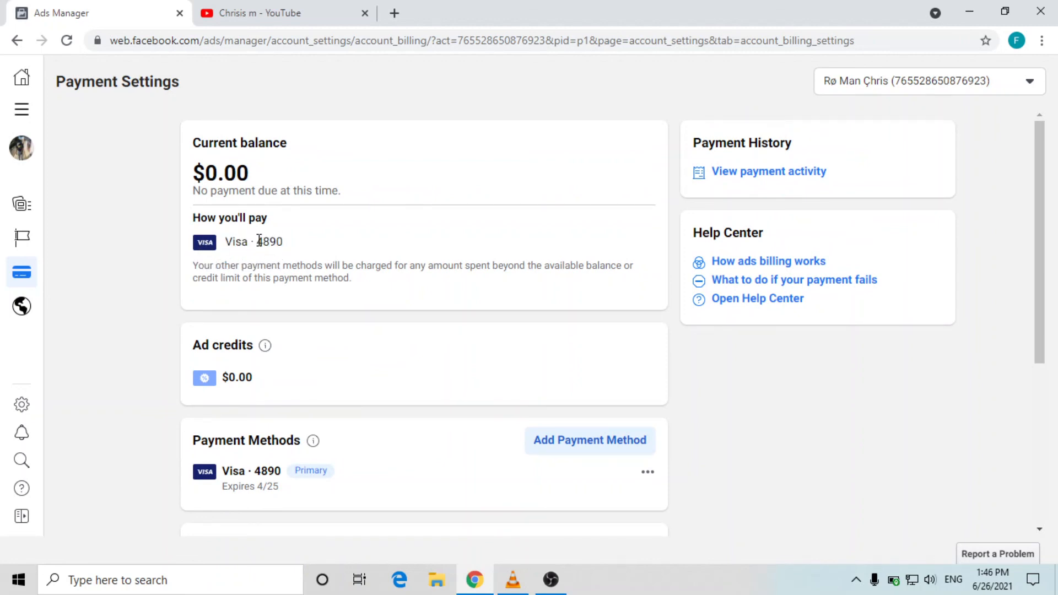
pyautogui.moveTo(294, 262)
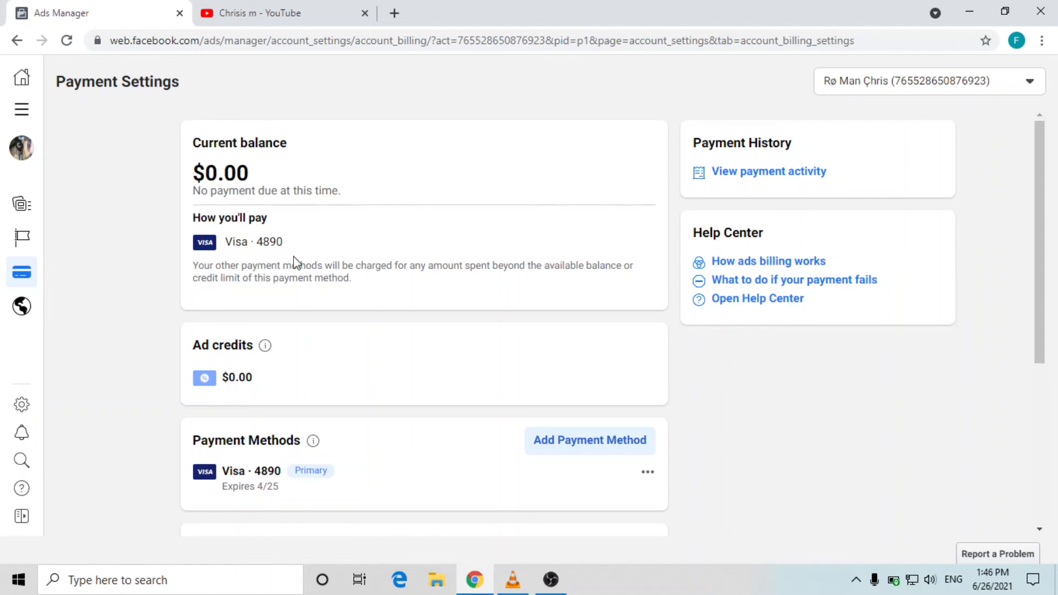
pyautogui.scroll(-3)
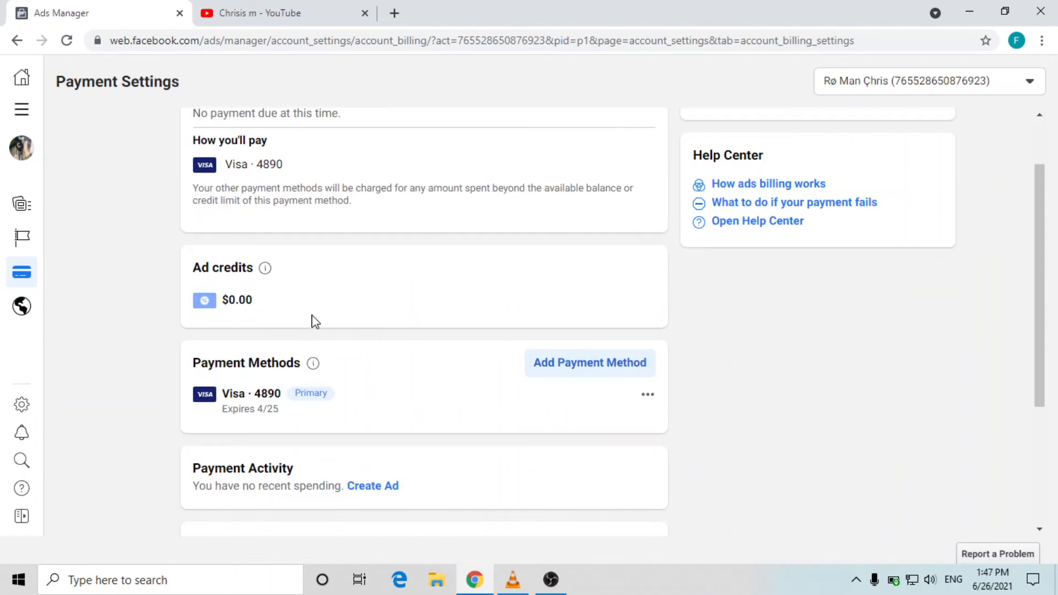
pyautogui.moveTo(325, 372)
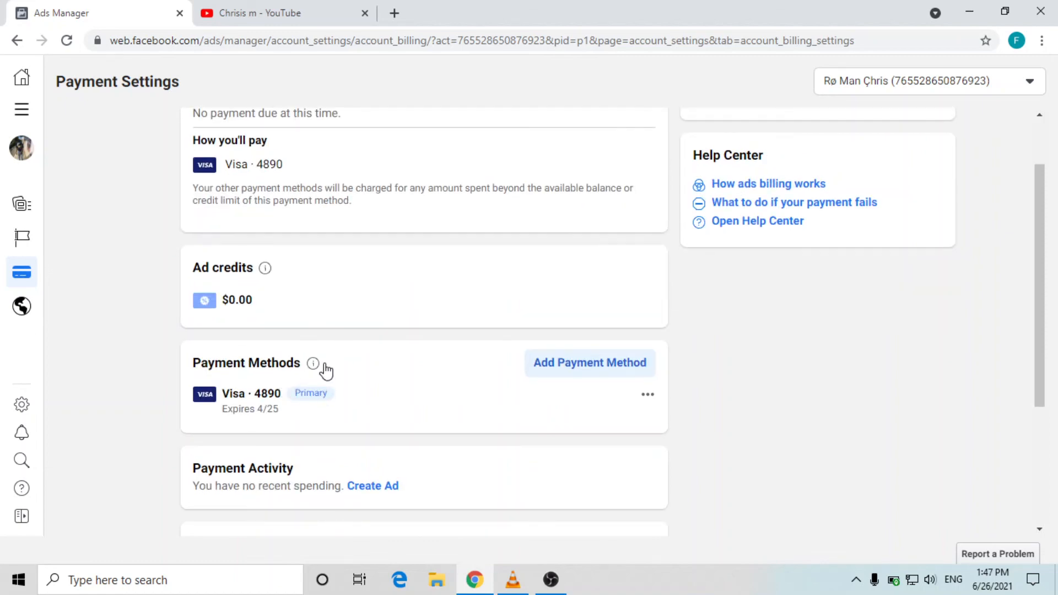
pyautogui.scroll(3)
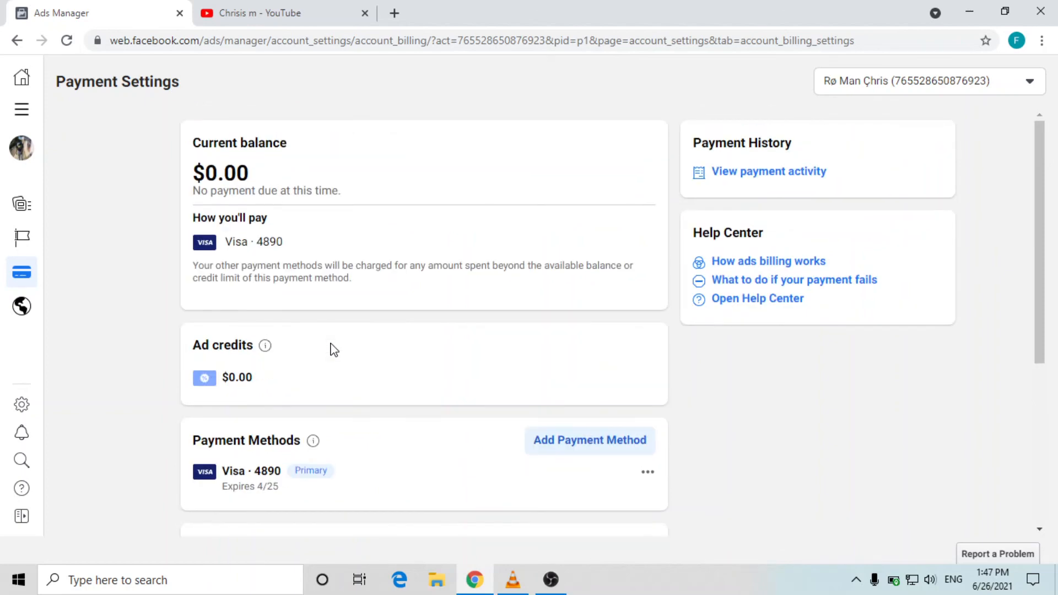
pyautogui.moveTo(316, 338)
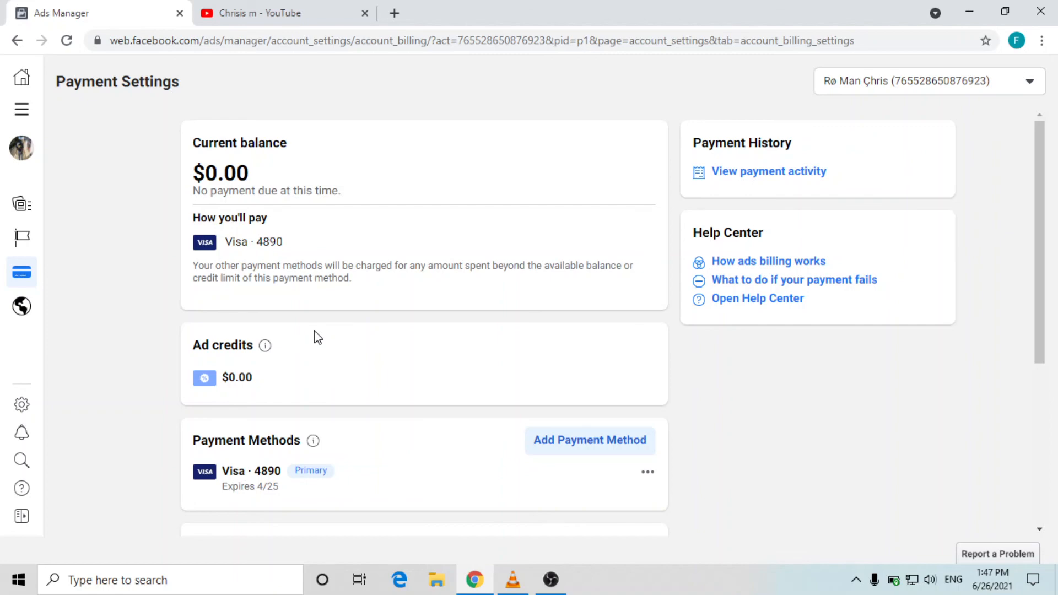
pyautogui.moveTo(319, 330)
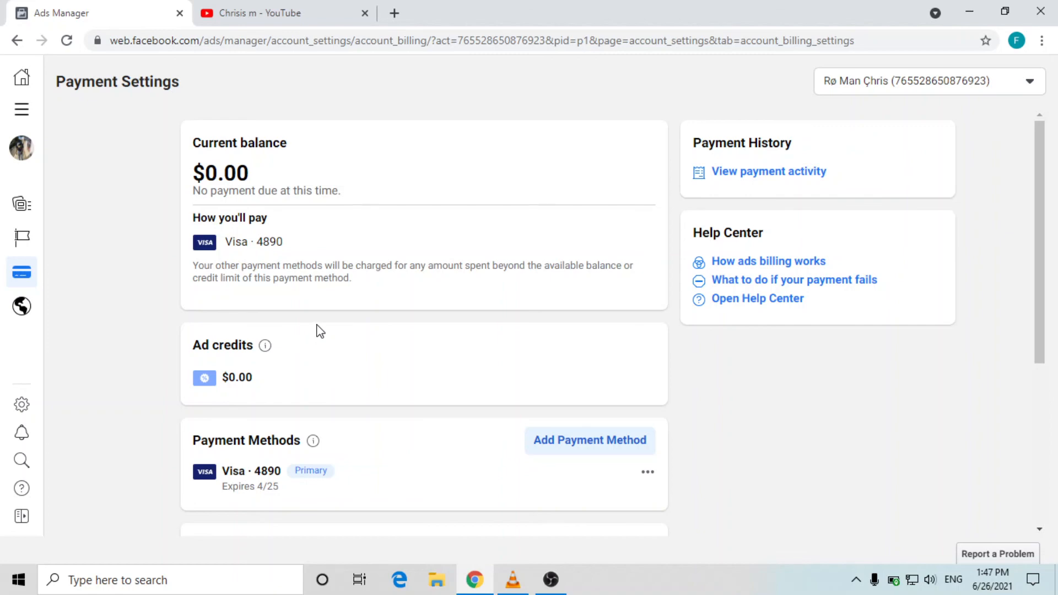